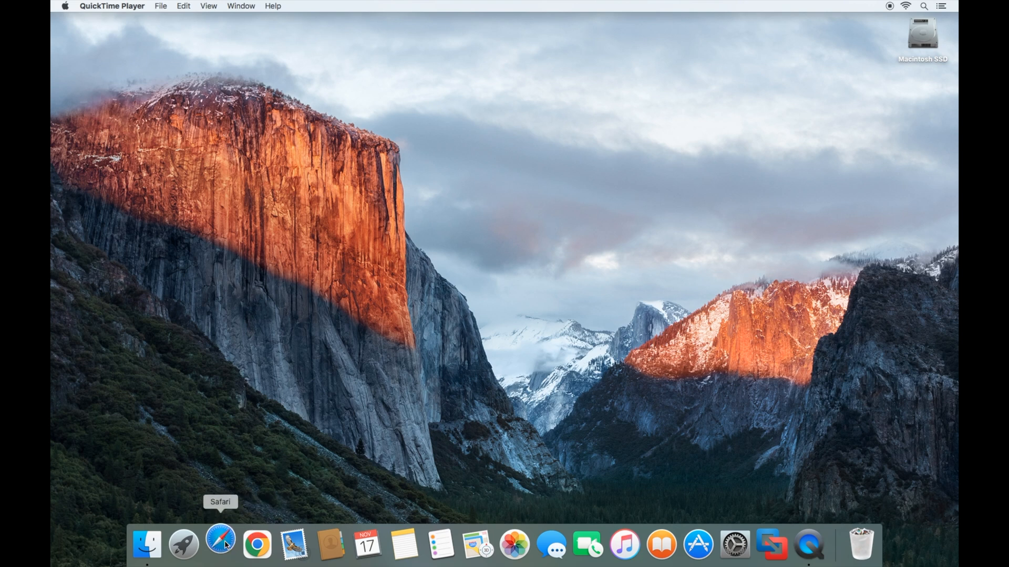
Browse WinWorld's library in Safari to the Windows 2000 release page.
{"action": "left_click", "coordinate": [220, 545]}
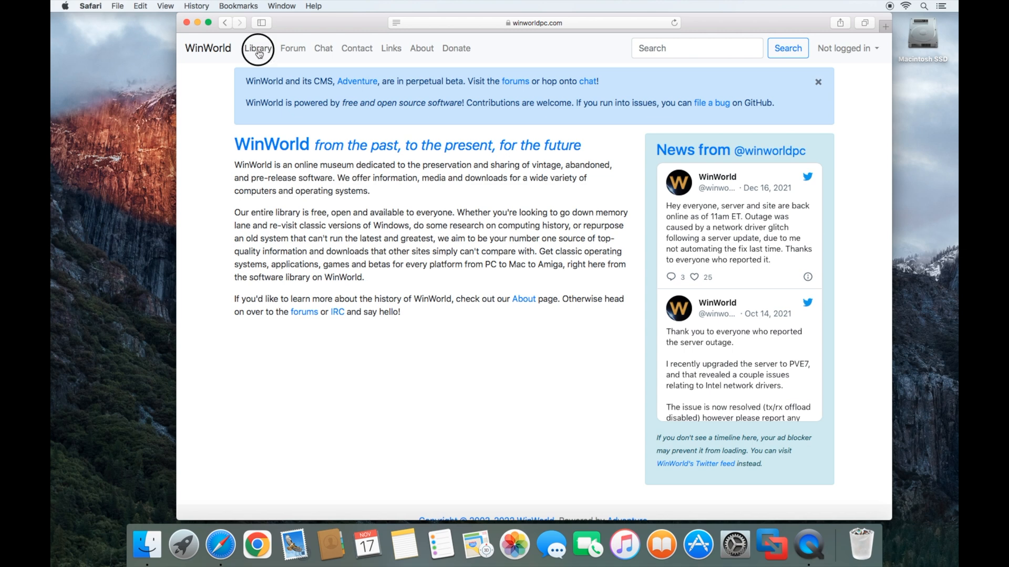
{"action": "left_click", "coordinate": [257, 47]}
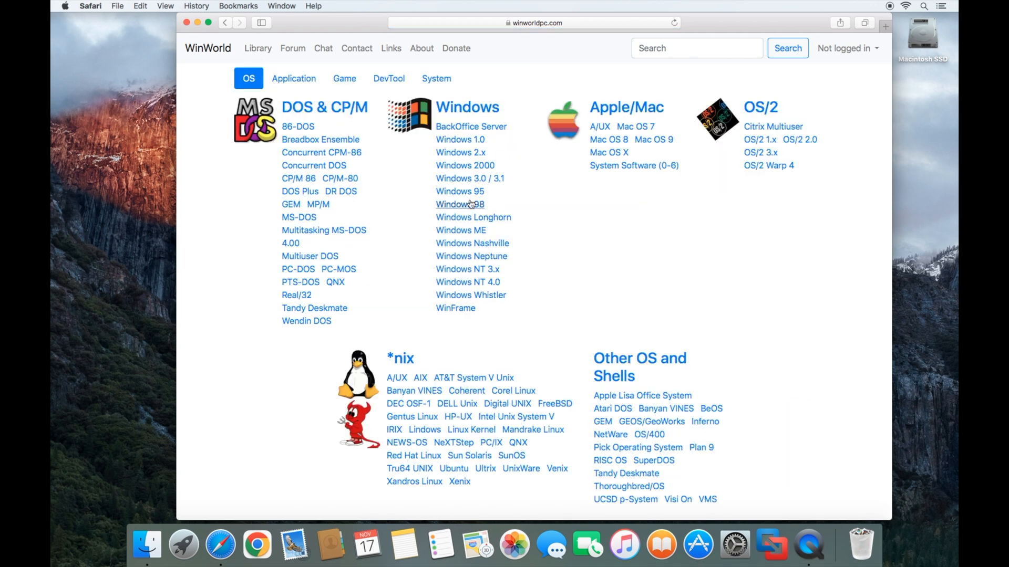
{"action": "left_click", "coordinate": [464, 165]}
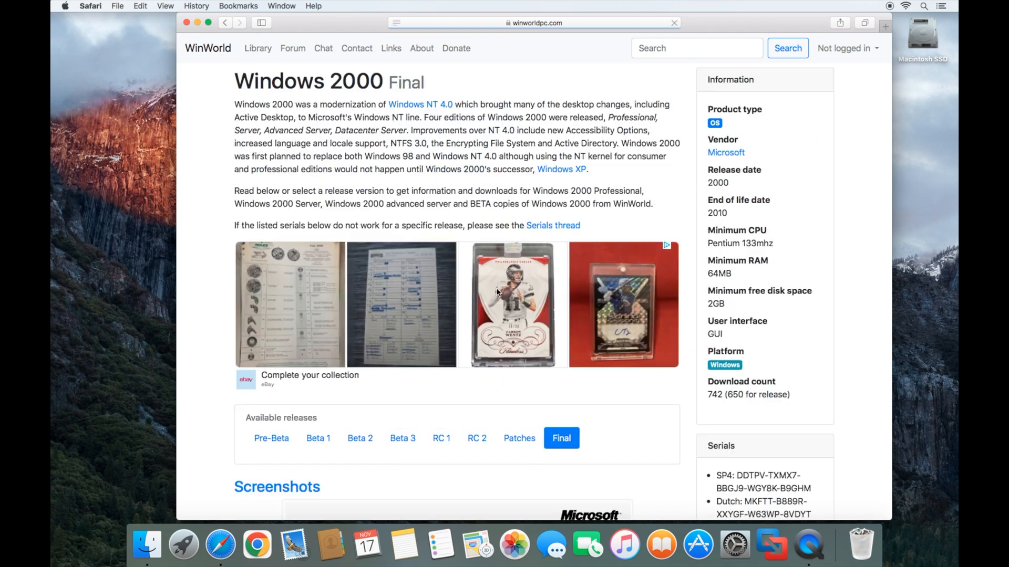
{"action": "scroll", "scroll_direction": "down", "scroll_amount": 3}
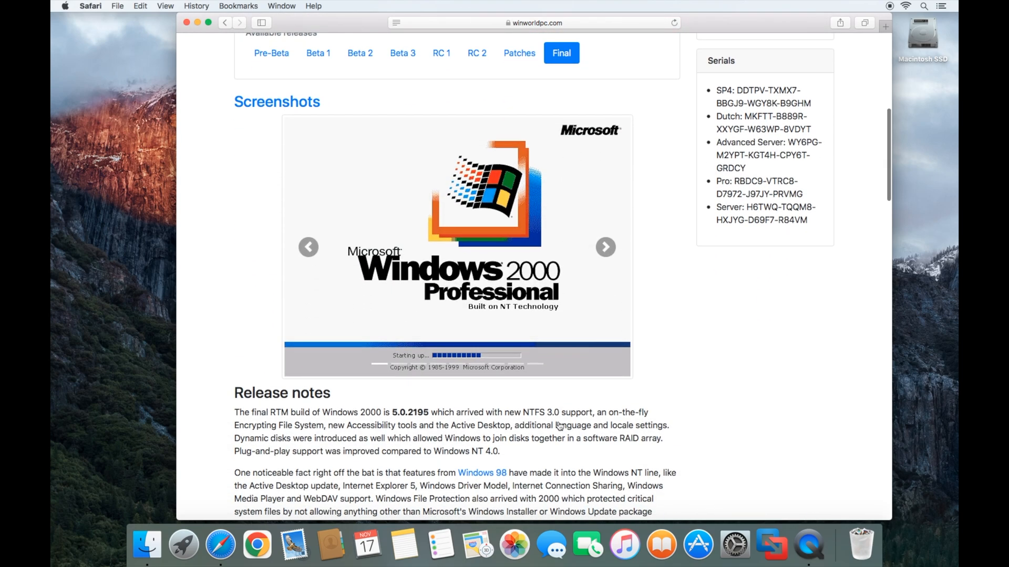
{"action": "scroll", "scroll_direction": "down", "scroll_amount": 3}
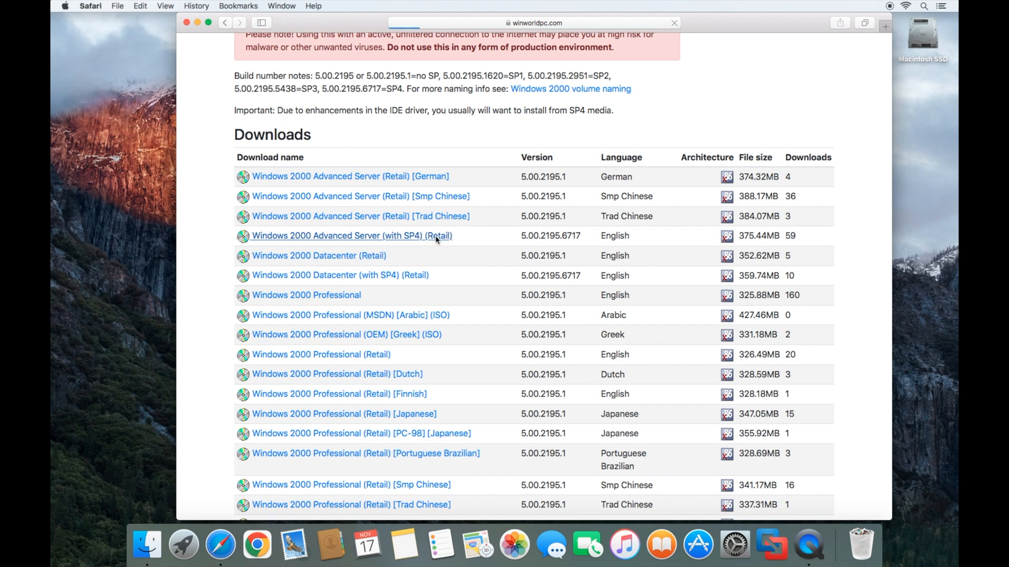
Start downloading the Windows 2000 Advanced Server (with SP4) Retail image from Server 1.
{"action": "left_click", "coordinate": [352, 236]}
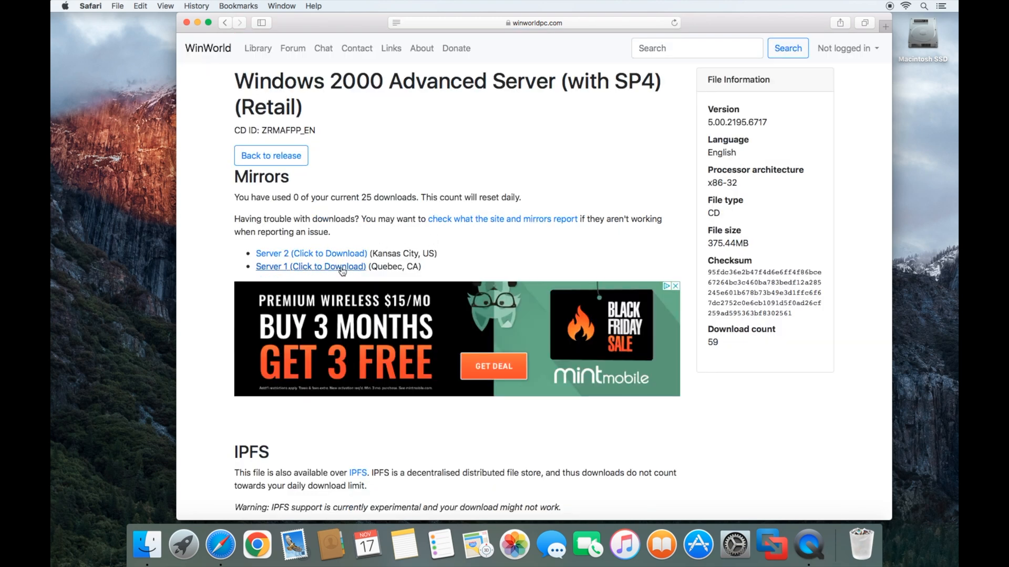
{"action": "left_click", "coordinate": [310, 266]}
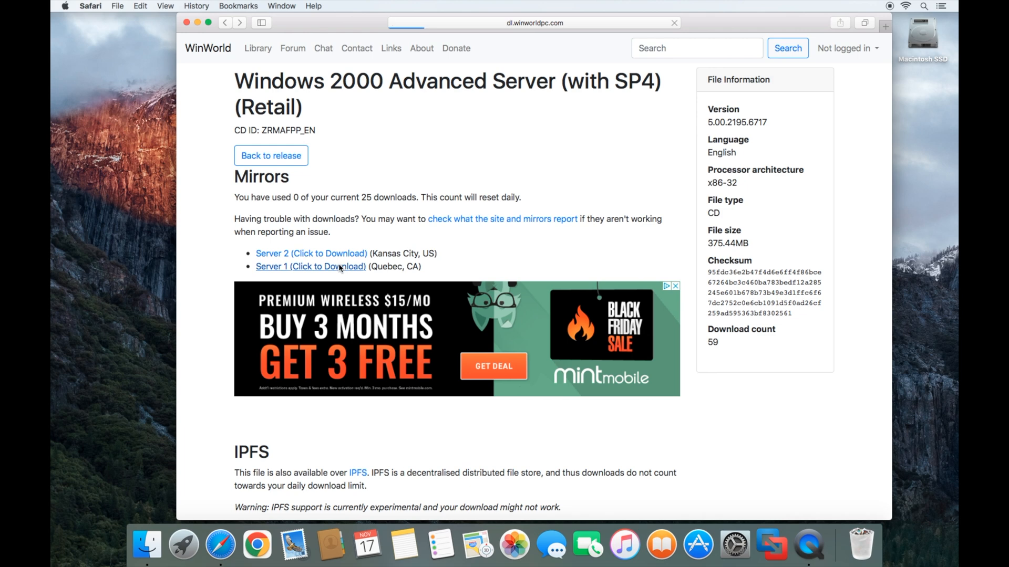
{"action": "left_click", "coordinate": [310, 265]}
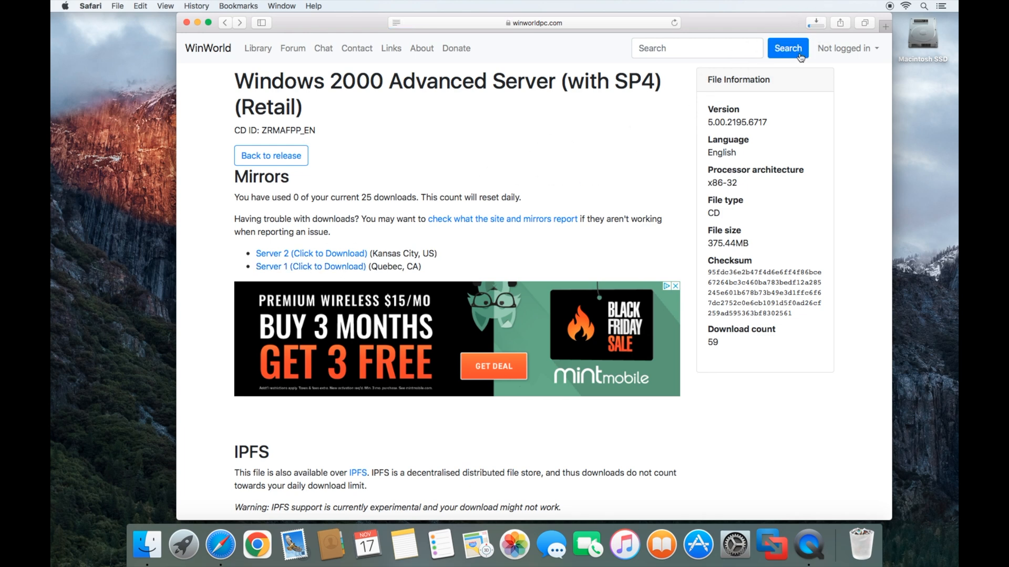
{"action": "mouse_move", "coordinate": [815, 22]}
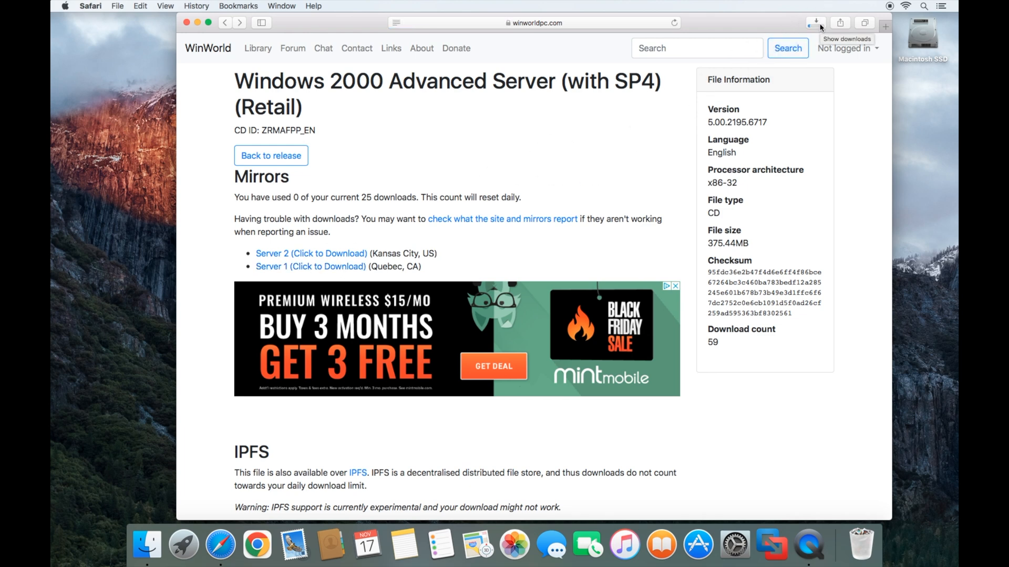
{"action": "mouse_move", "coordinate": [637, 163]}
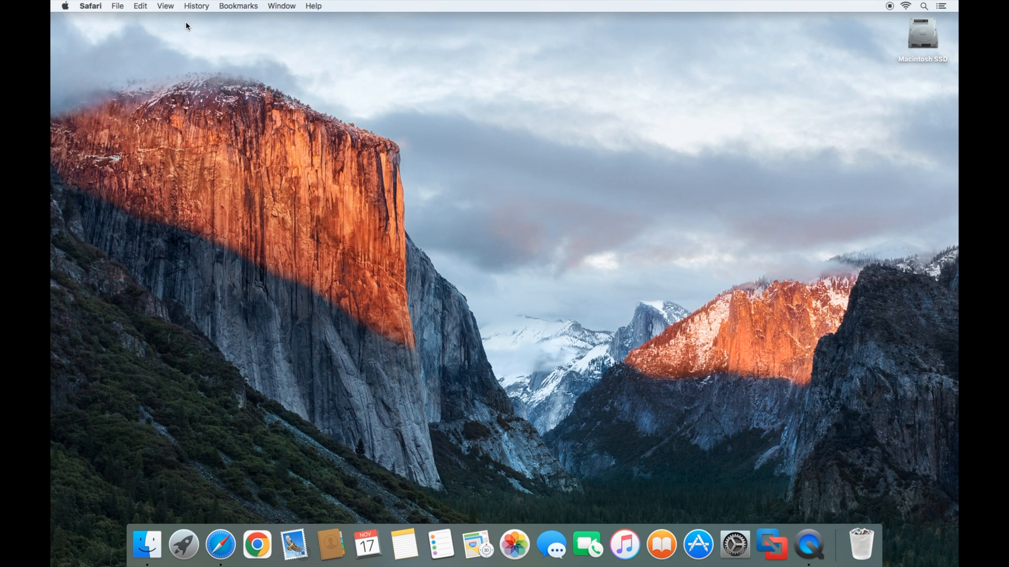
Begin creating a custom virtual machine in VMware Fusion.
{"action": "left_click", "coordinate": [91, 6]}
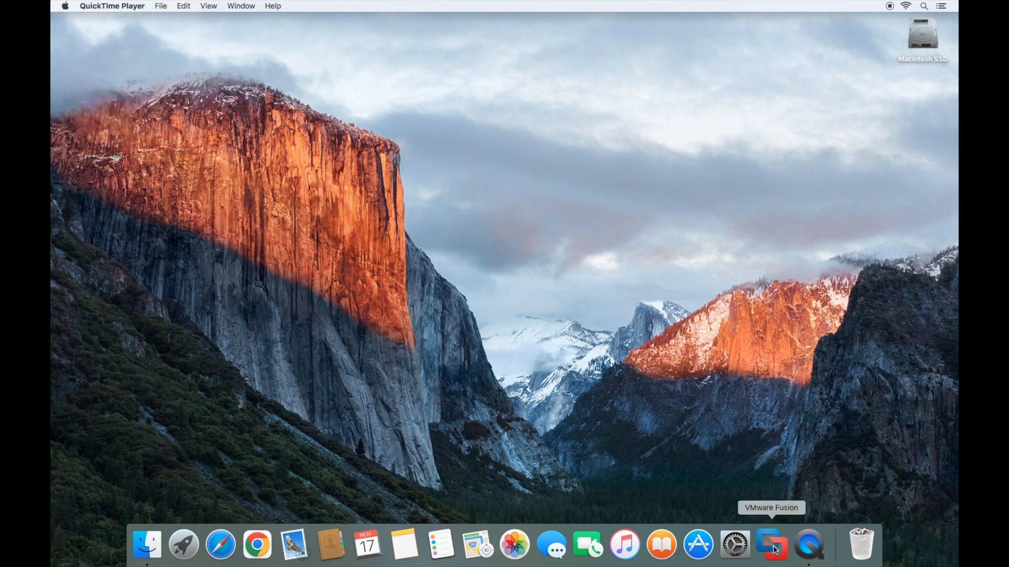
{"action": "left_click", "coordinate": [771, 545]}
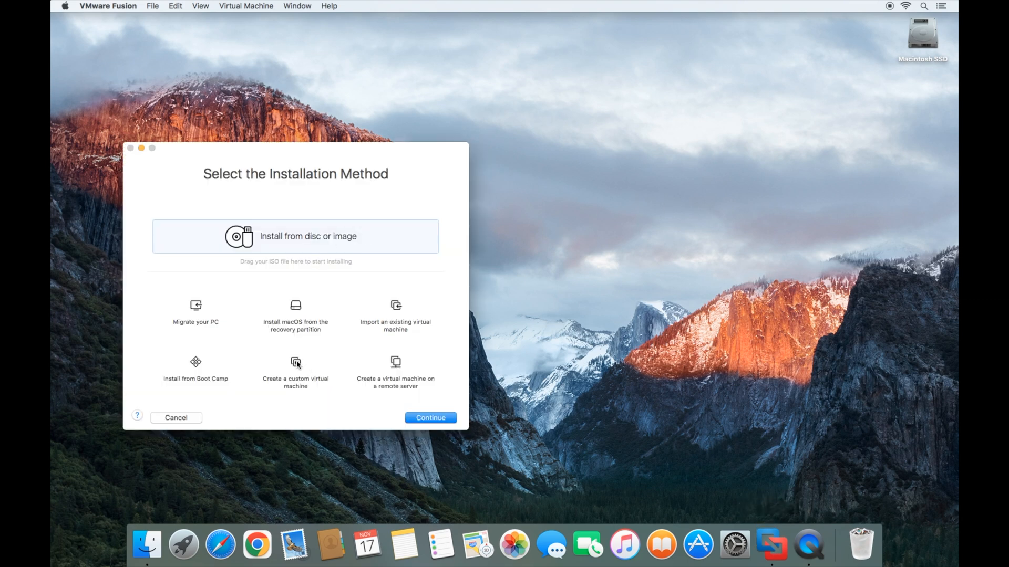
{"action": "left_click", "coordinate": [295, 370]}
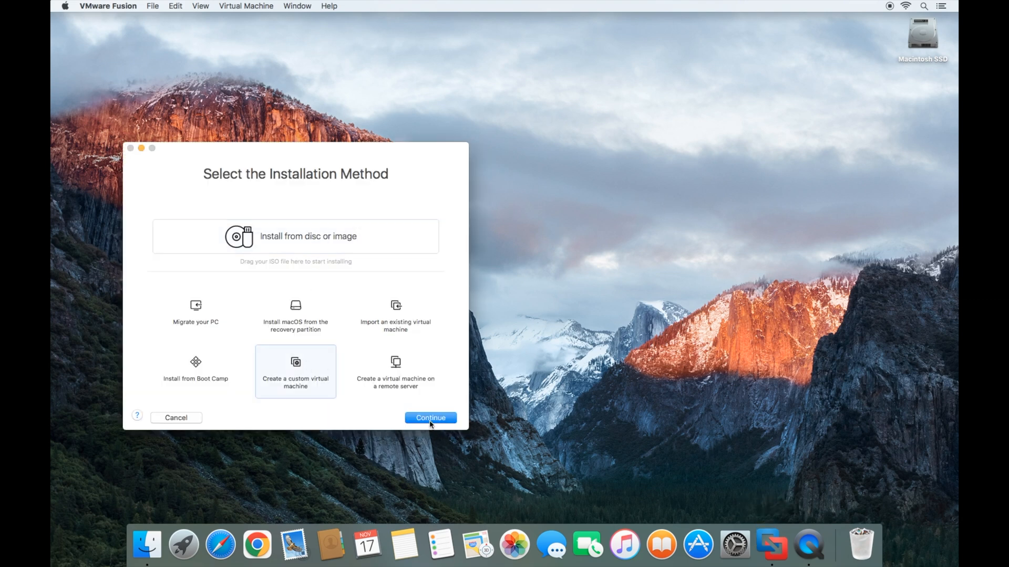
{"action": "left_click", "coordinate": [430, 417]}
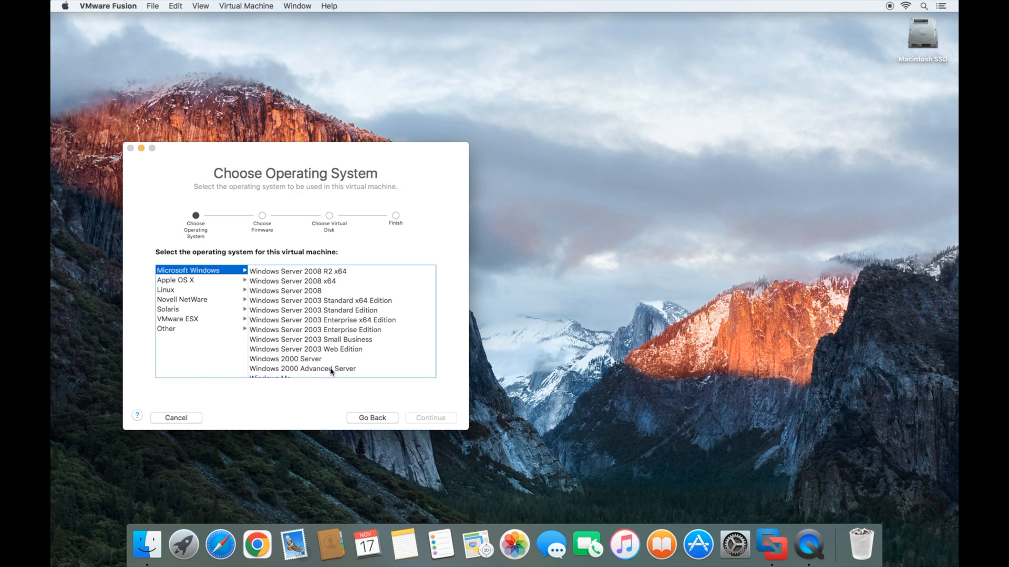
Choose Windows 2000 Advanced Server as guest with a new 8 GB disk and finish setup.
{"action": "left_click", "coordinate": [430, 417]}
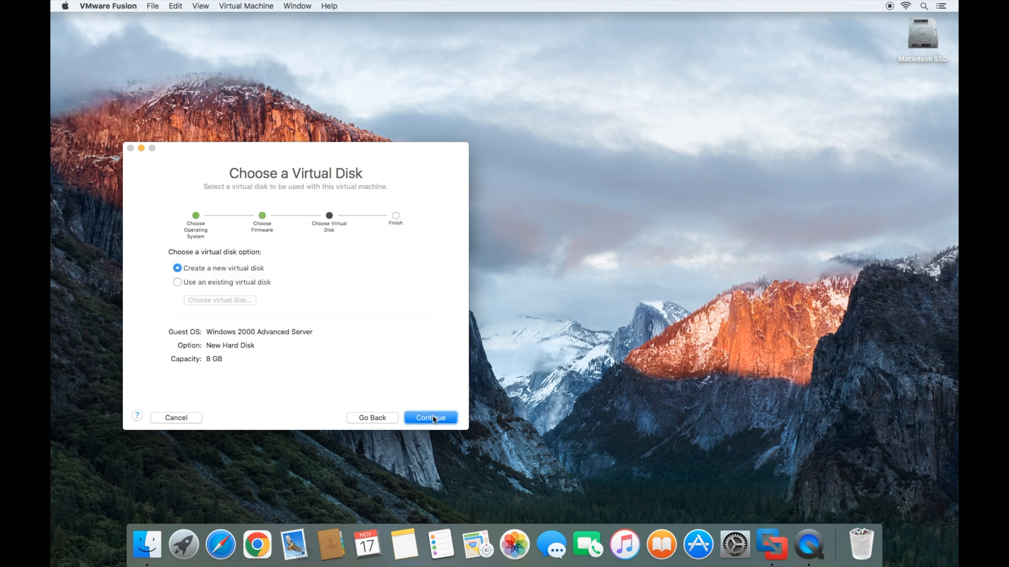
{"action": "mouse_move", "coordinate": [386, 364]}
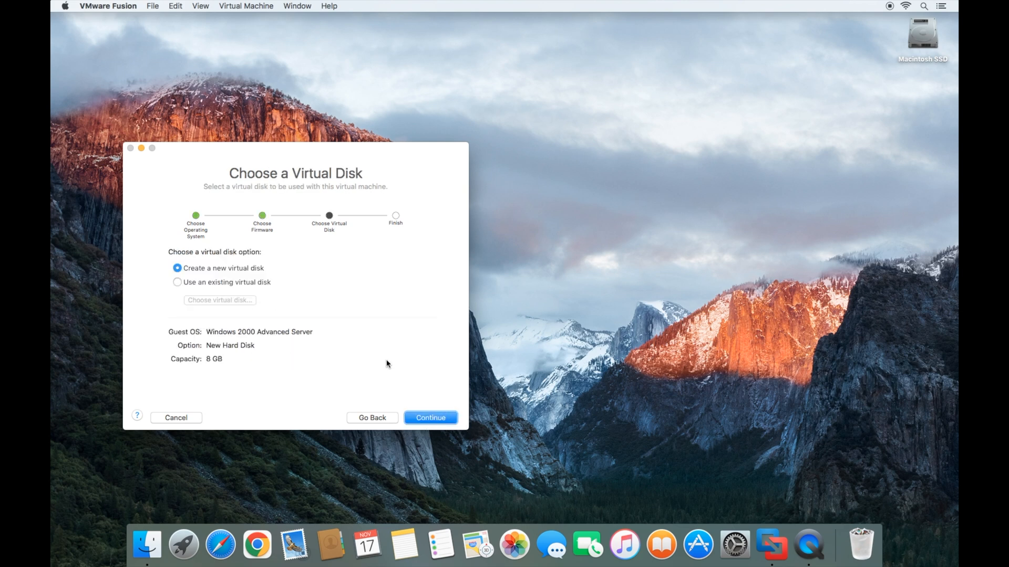
{"action": "left_click", "coordinate": [430, 417]}
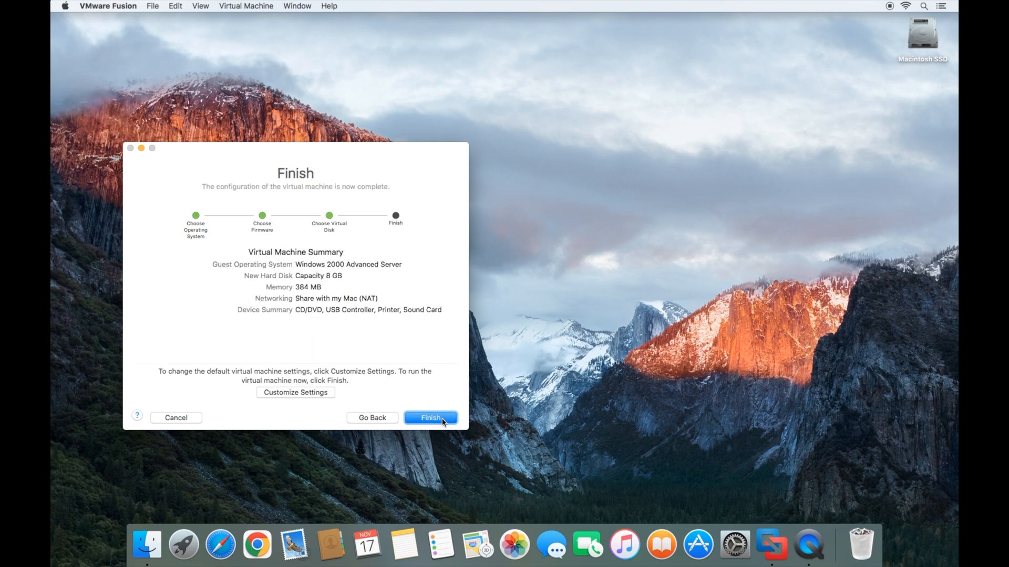
{"action": "left_click", "coordinate": [430, 417]}
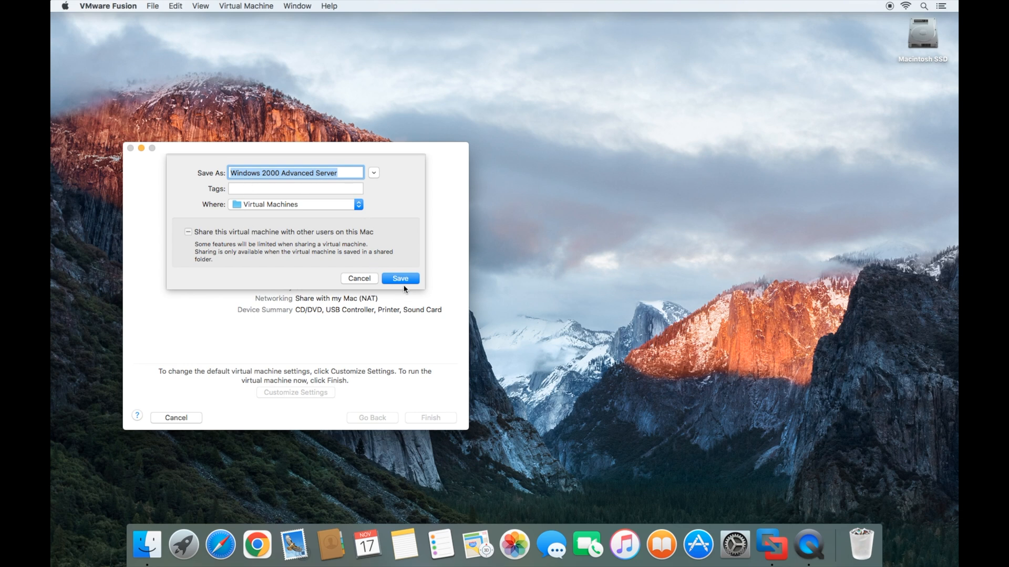
Save the machine as Windows 2000 Advanced Server and go to Processors & Memory settings.
{"action": "left_click", "coordinate": [399, 277]}
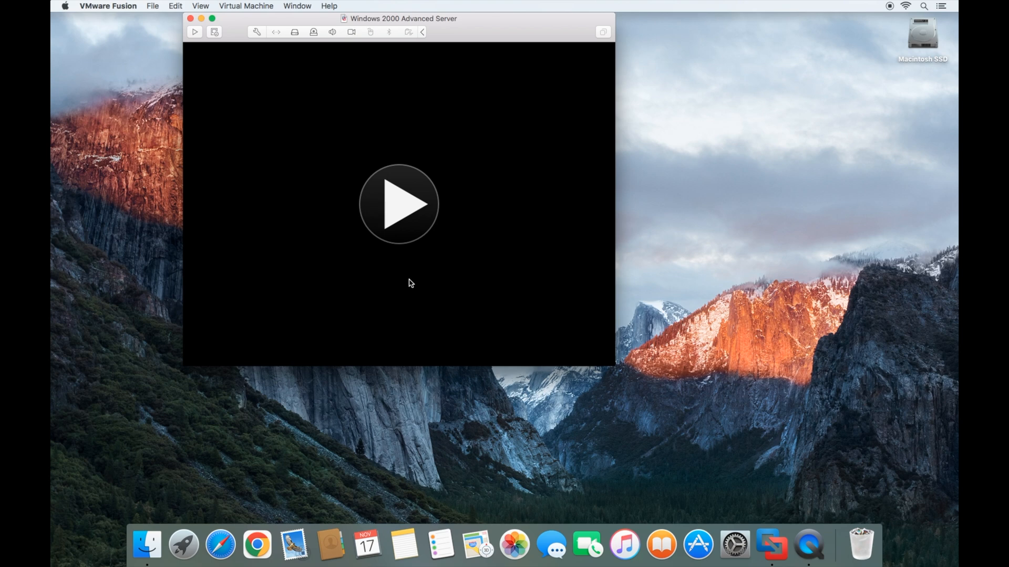
{"action": "left_click", "coordinate": [257, 31]}
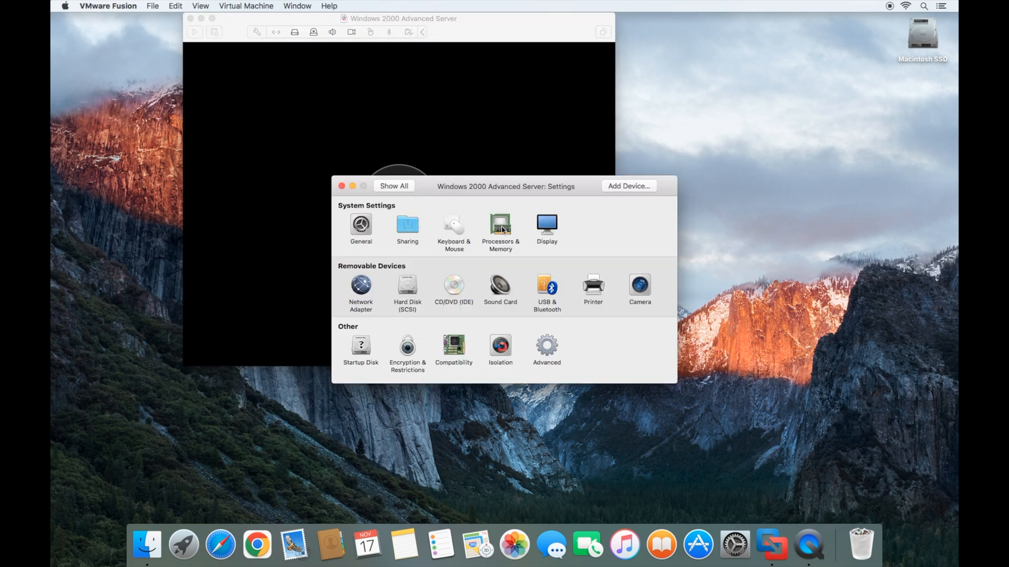
{"action": "left_click", "coordinate": [500, 228]}
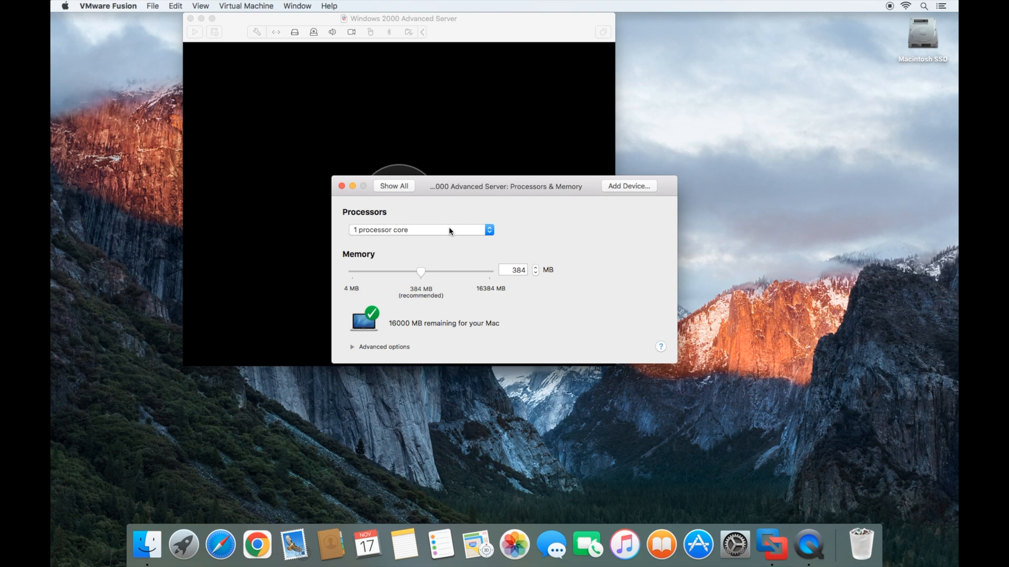
Give the machine 2 processor cores and 1024 MB of memory.
{"action": "left_click", "coordinate": [420, 230]}
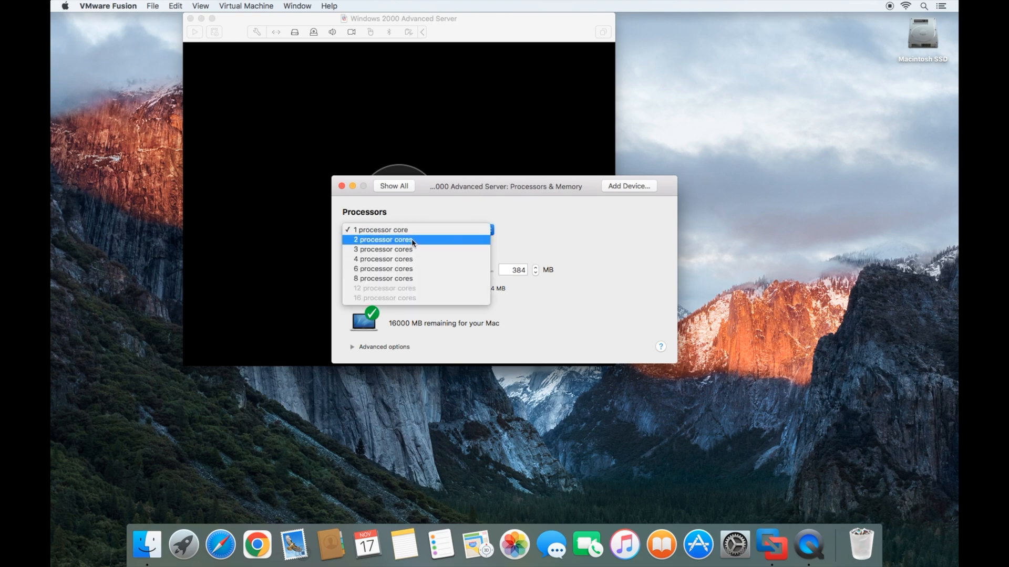
{"action": "left_click", "coordinate": [382, 240]}
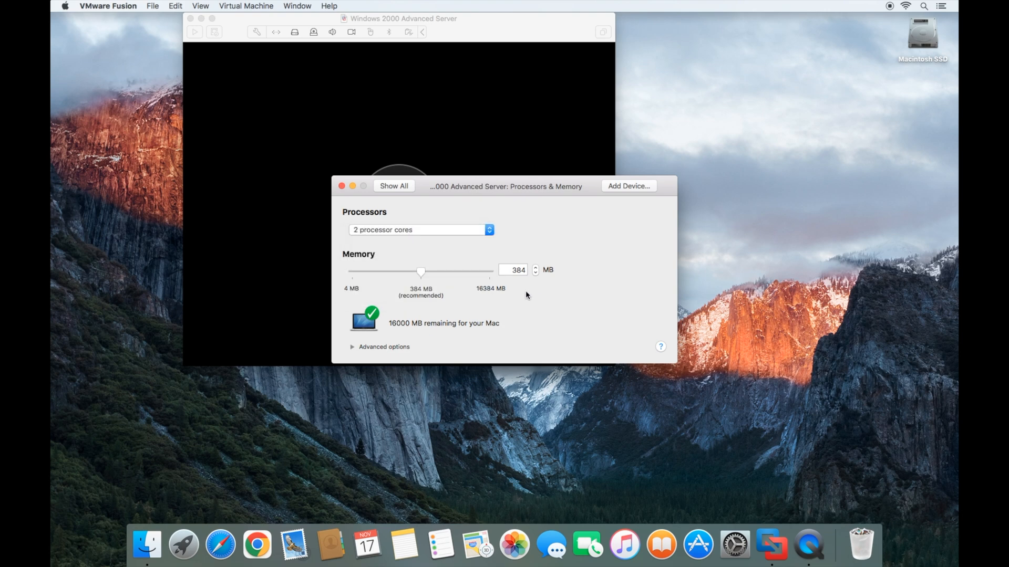
{"action": "left_click", "coordinate": [513, 270]}
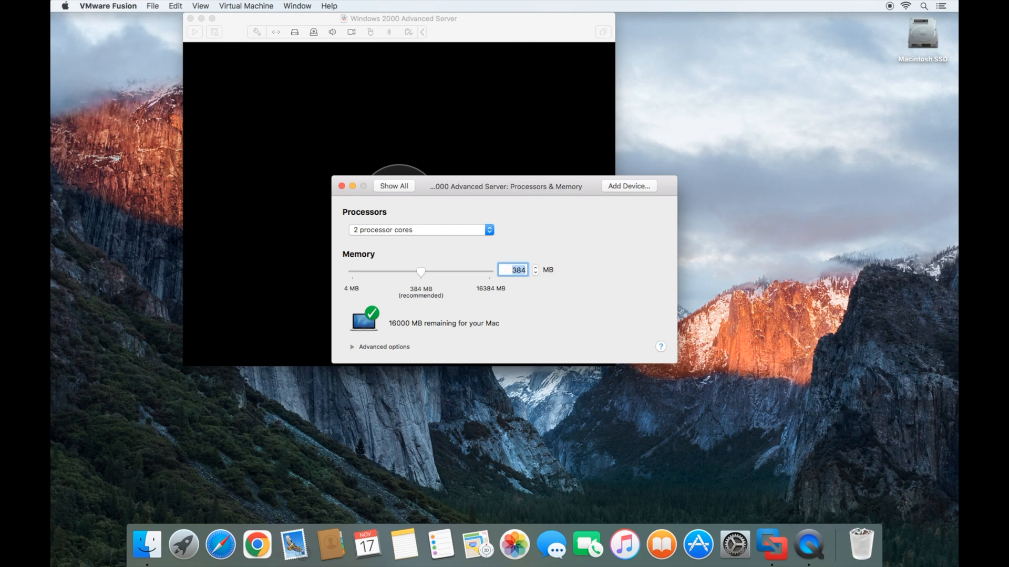
{"action": "type", "text": "1024"}
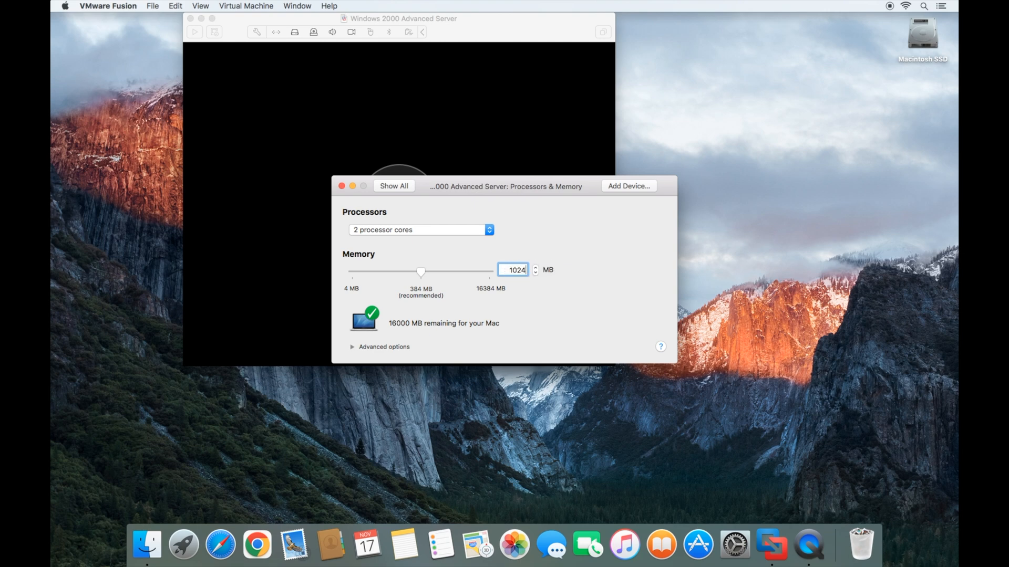
{"action": "left_click_drag", "start_coordinate": [420, 271], "coordinate": [452, 271]}
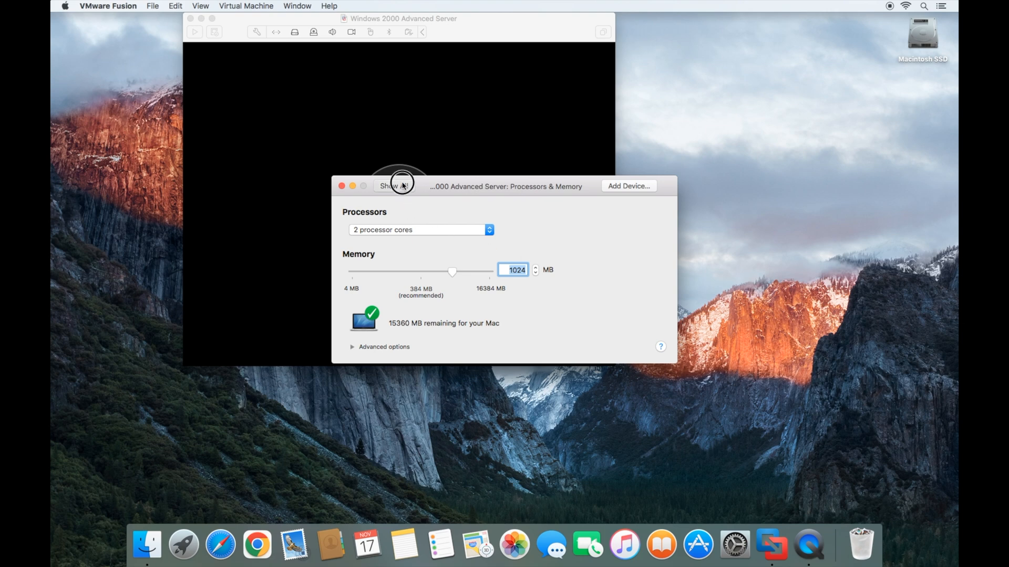
Attach the Windows 2000 Advanced Server SP4 ISO from Downloads to the virtual CD/DVD drive.
{"action": "left_click", "coordinate": [393, 186]}
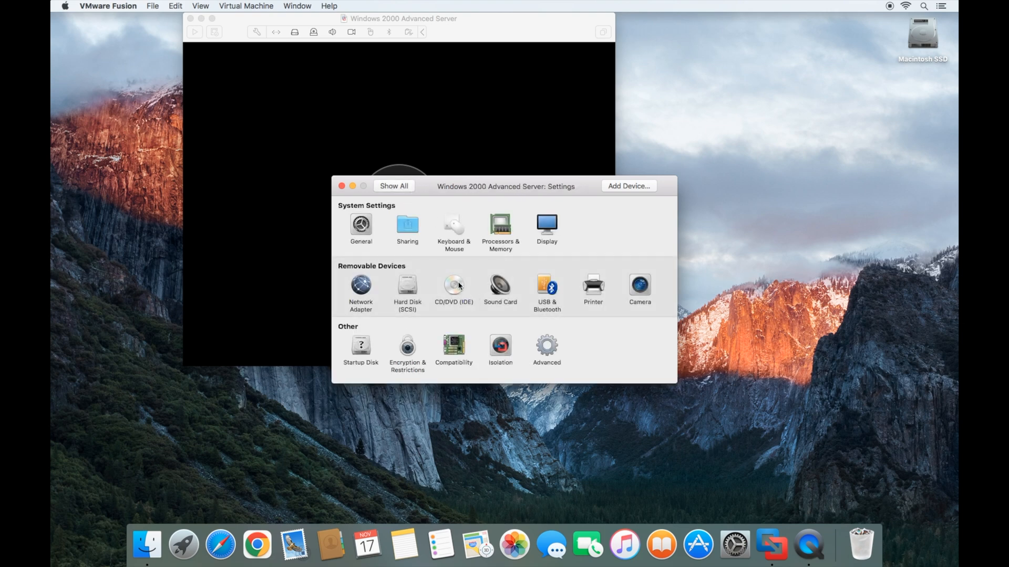
{"action": "left_click", "coordinate": [454, 290]}
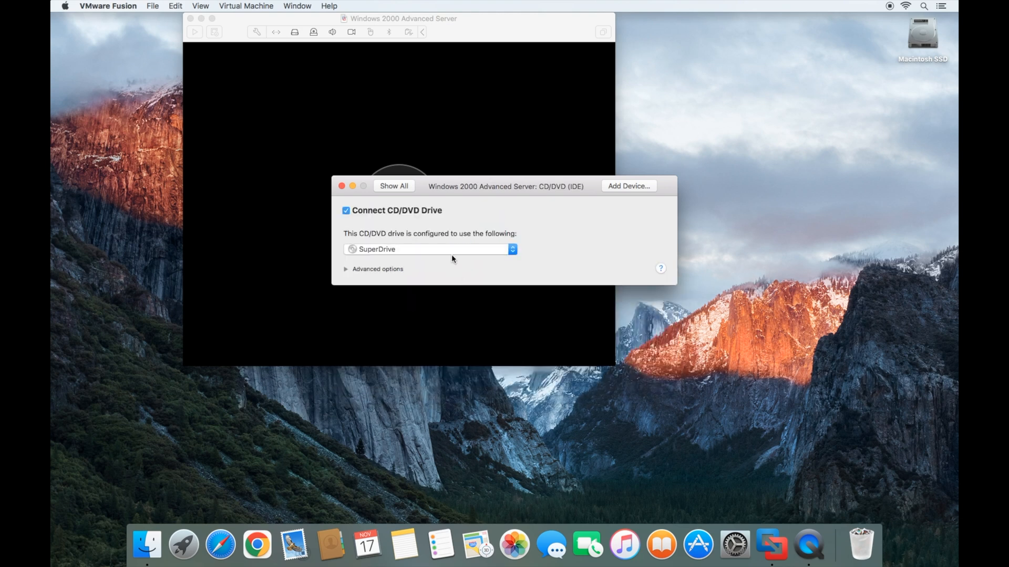
{"action": "left_click", "coordinate": [428, 250]}
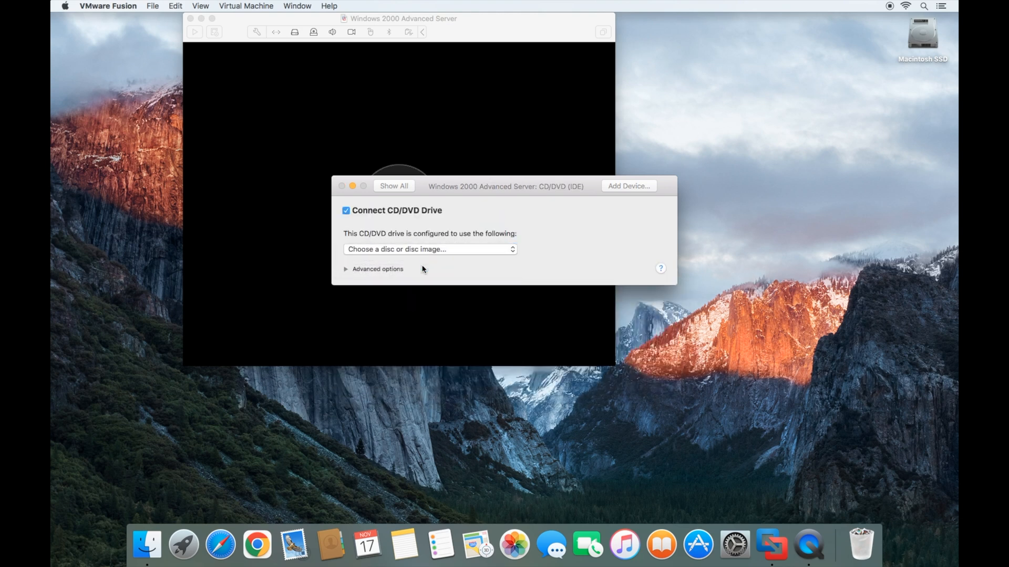
{"action": "left_click", "coordinate": [429, 249]}
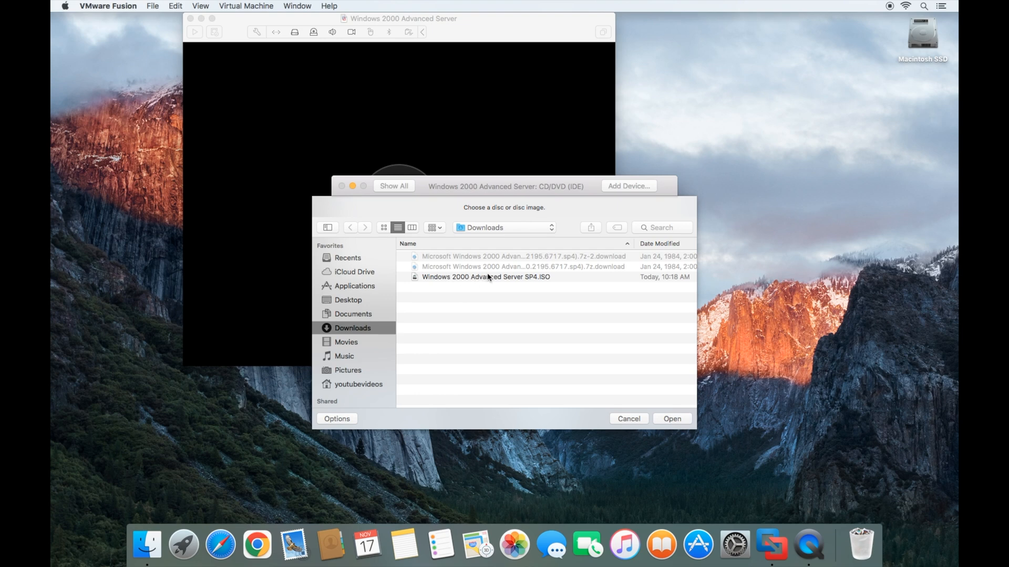
{"action": "left_click", "coordinate": [484, 276]}
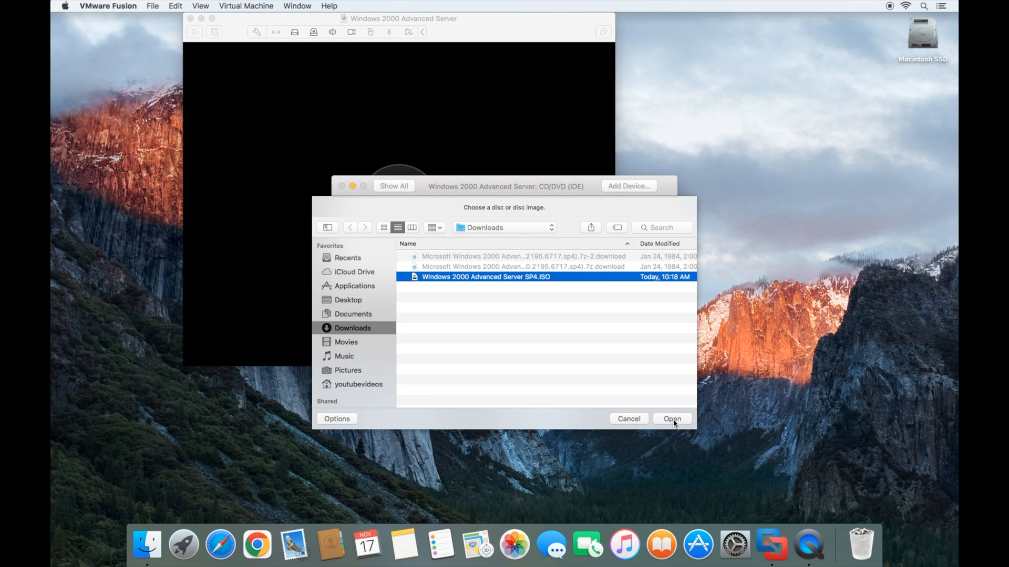
{"action": "left_click", "coordinate": [671, 420]}
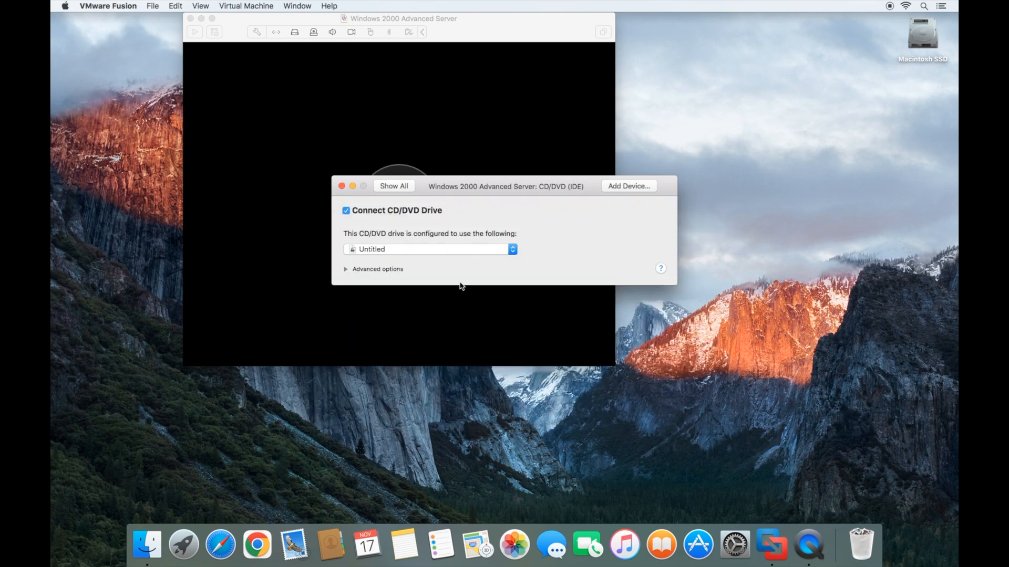
Enlarge the virtual hard disk to 100 GB, apply it and close the settings.
{"action": "left_click", "coordinate": [431, 250]}
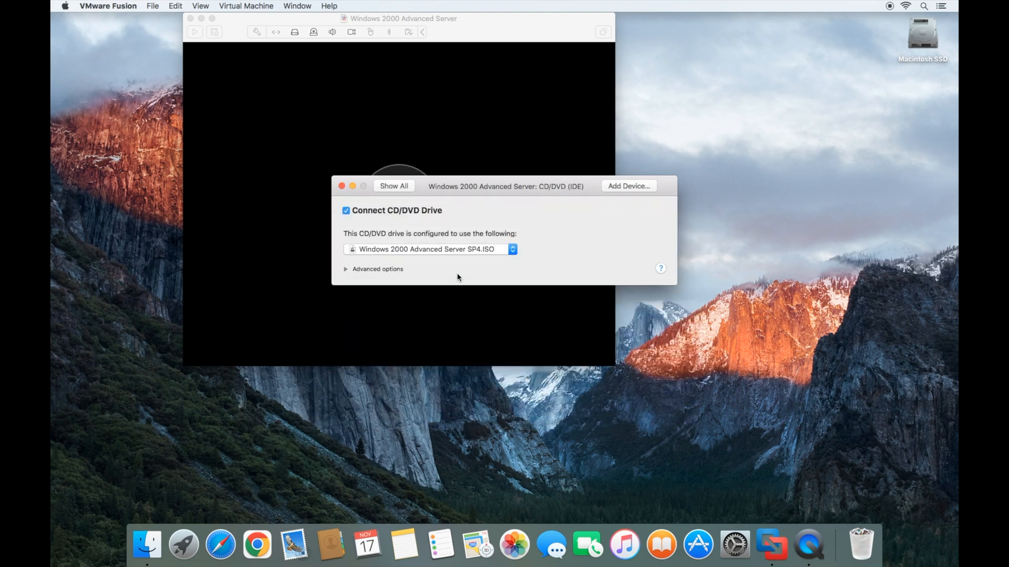
{"action": "left_click", "coordinate": [392, 186]}
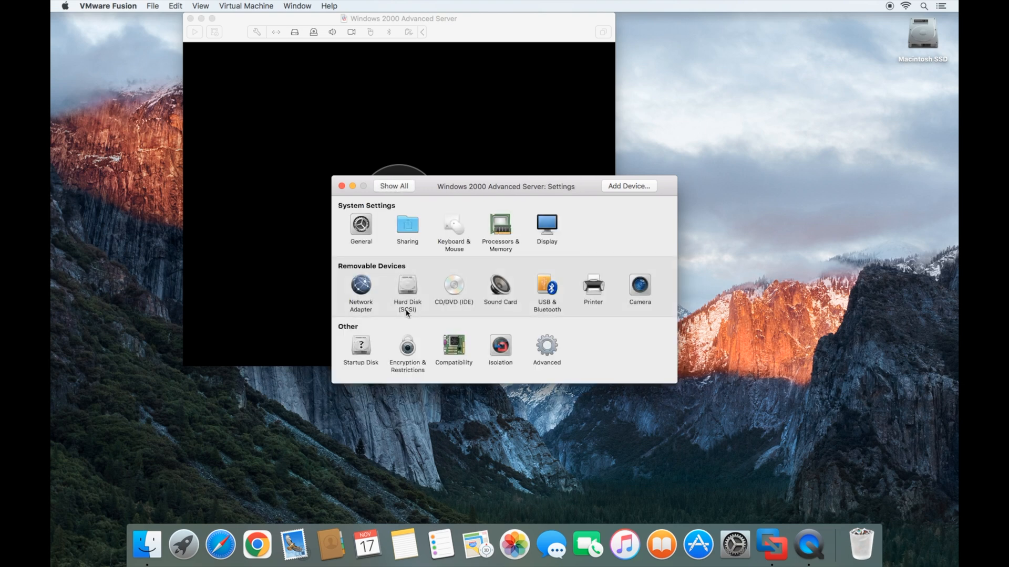
{"action": "left_click", "coordinate": [407, 290]}
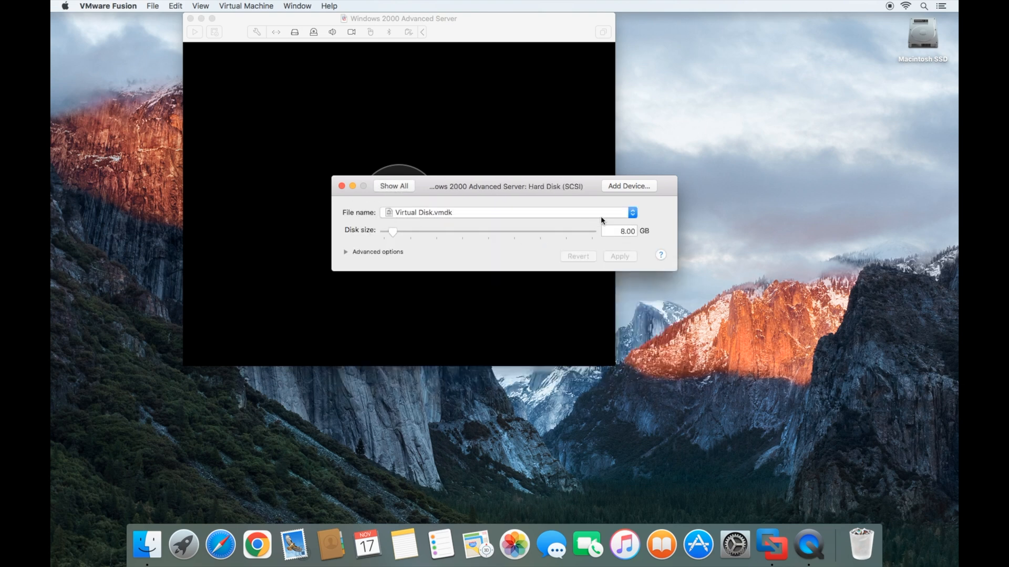
{"action": "left_click", "coordinate": [620, 231]}
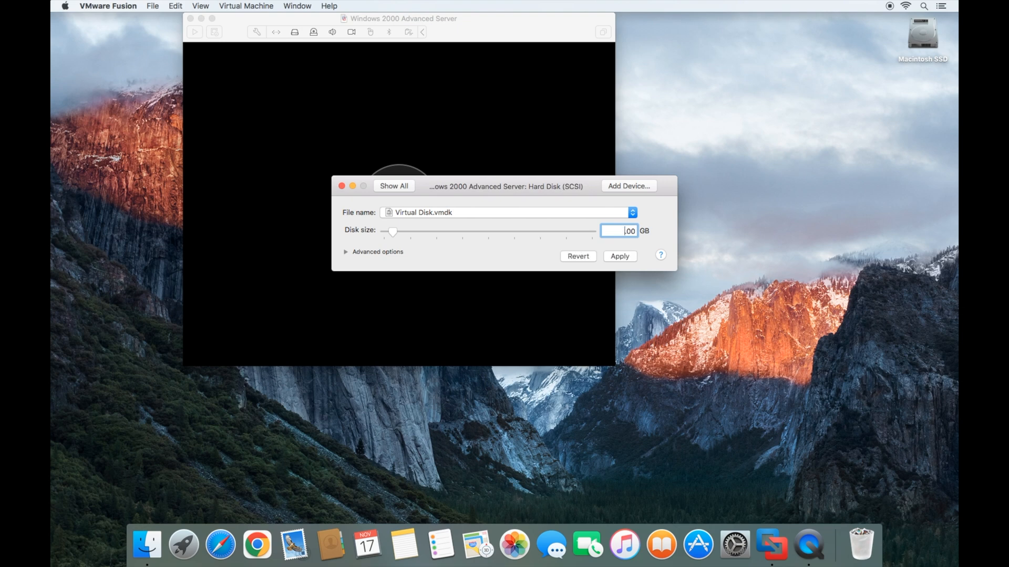
{"action": "type", "text": "100"}
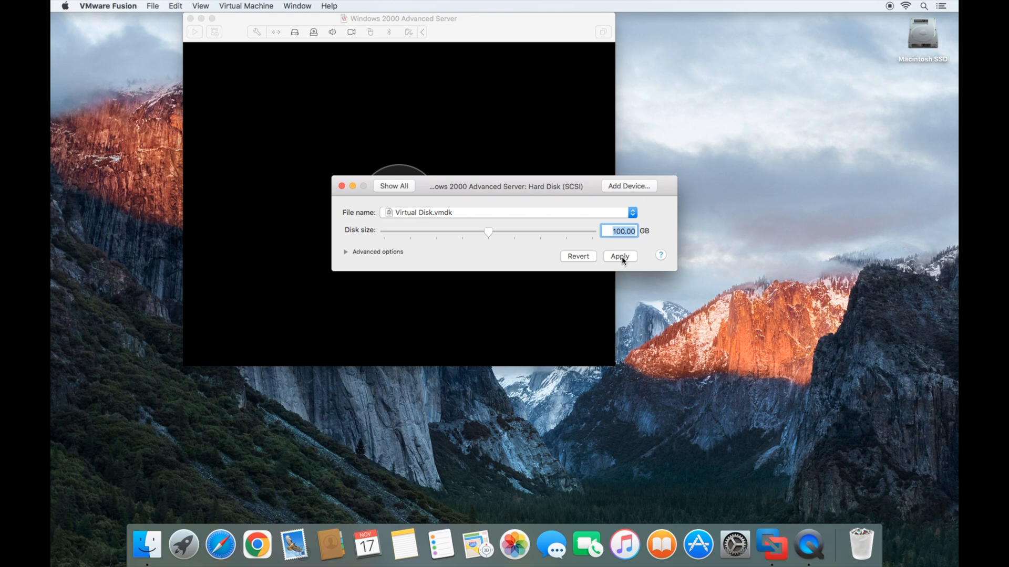
{"action": "left_click", "coordinate": [618, 256]}
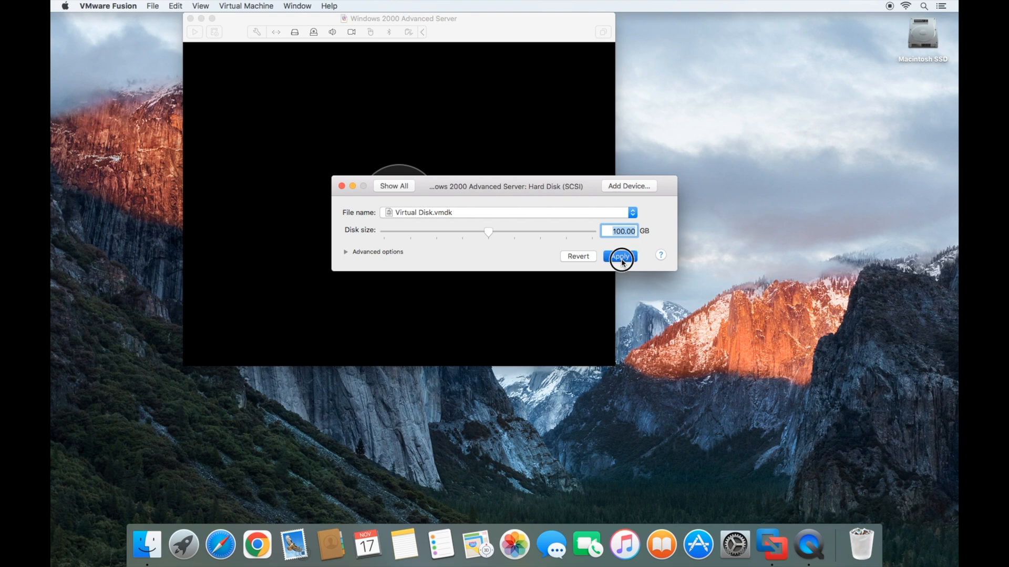
{"action": "left_click", "coordinate": [620, 256]}
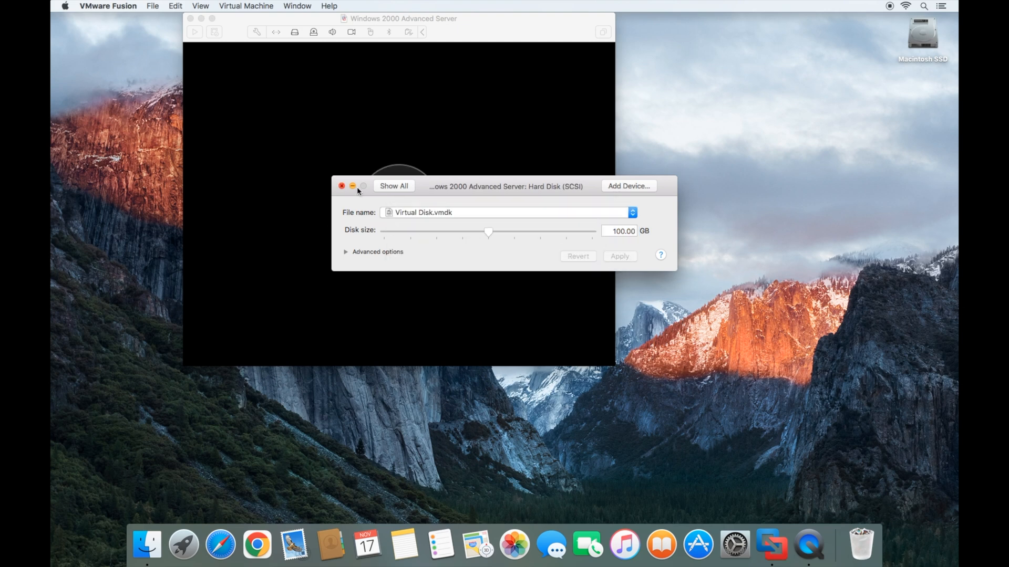
{"action": "left_click", "coordinate": [341, 186]}
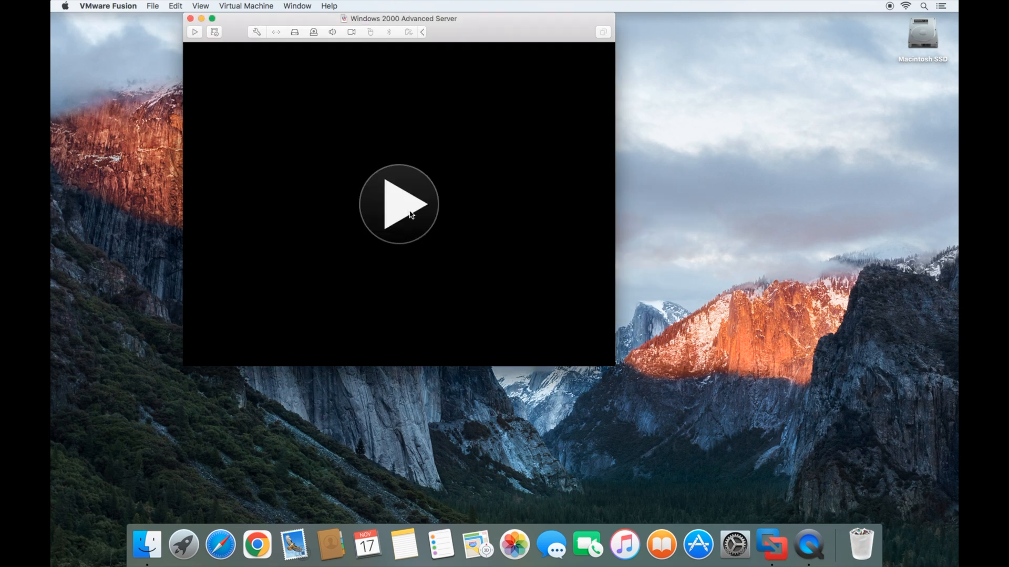
Power on the VM, accept the Windows 2000 license with F8 and install on the unpartitioned space.
{"action": "left_click", "coordinate": [398, 204]}
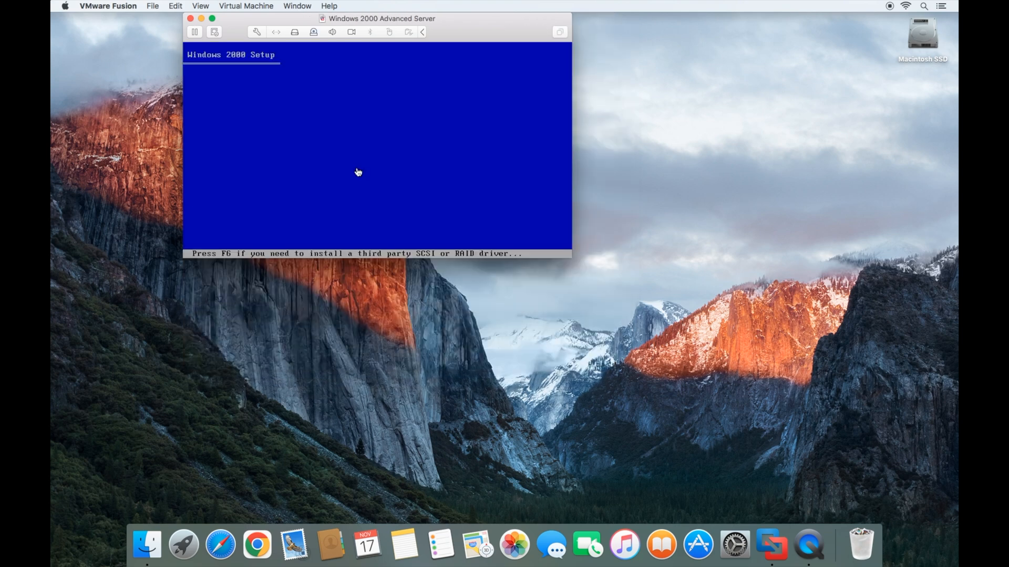
{"action": "mouse_move", "coordinate": [393, 165]}
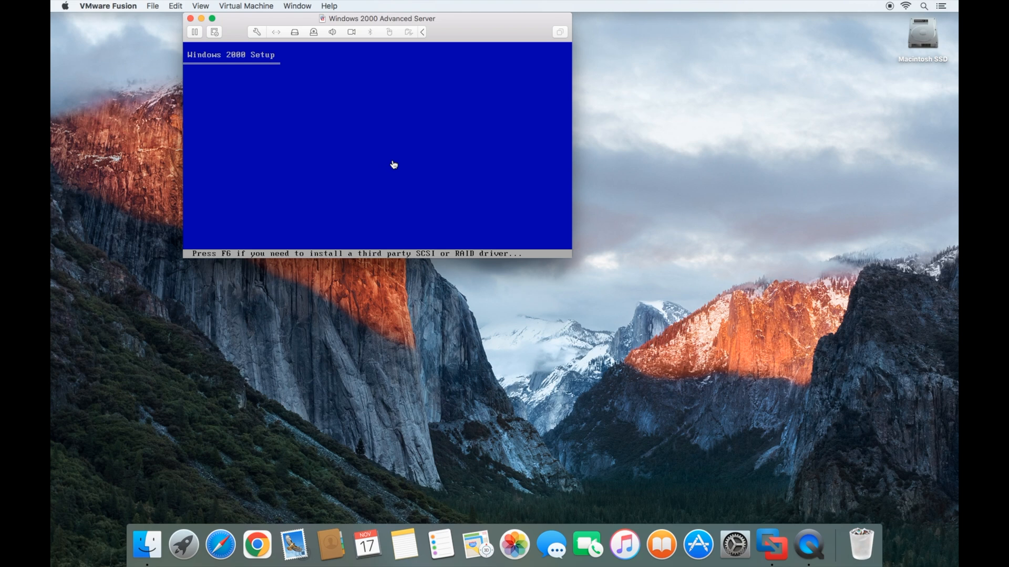
{"action": "left_click", "coordinate": [393, 165]}
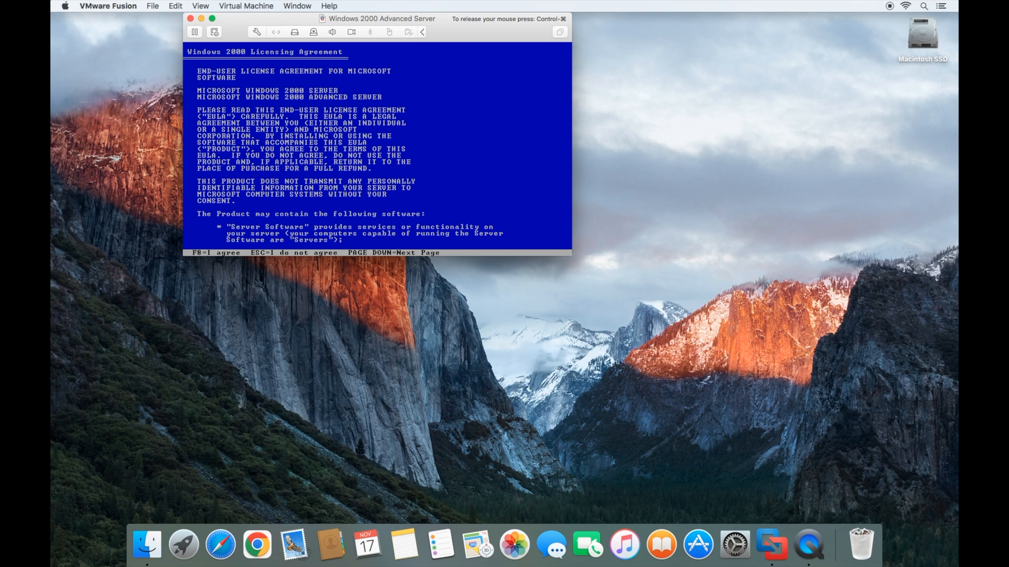
{"action": "key", "text": "f8"}
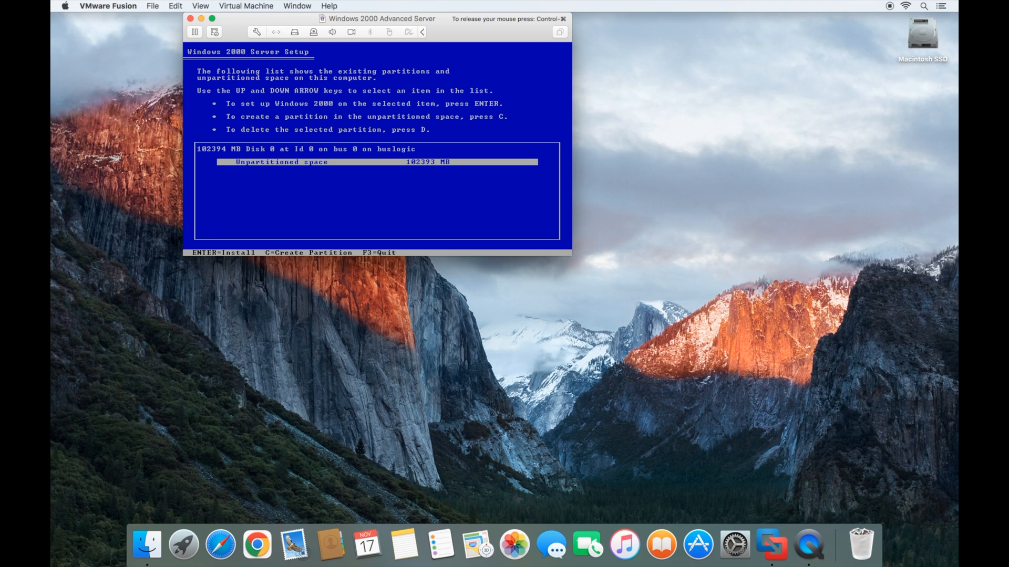
{"action": "key", "text": "c"}
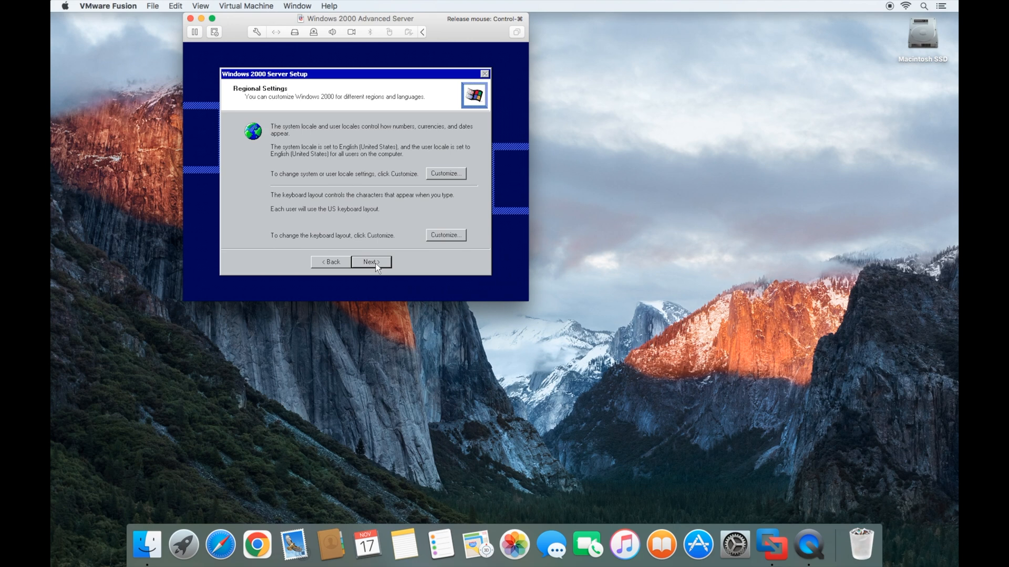
{"action": "mouse_move", "coordinate": [429, 198]}
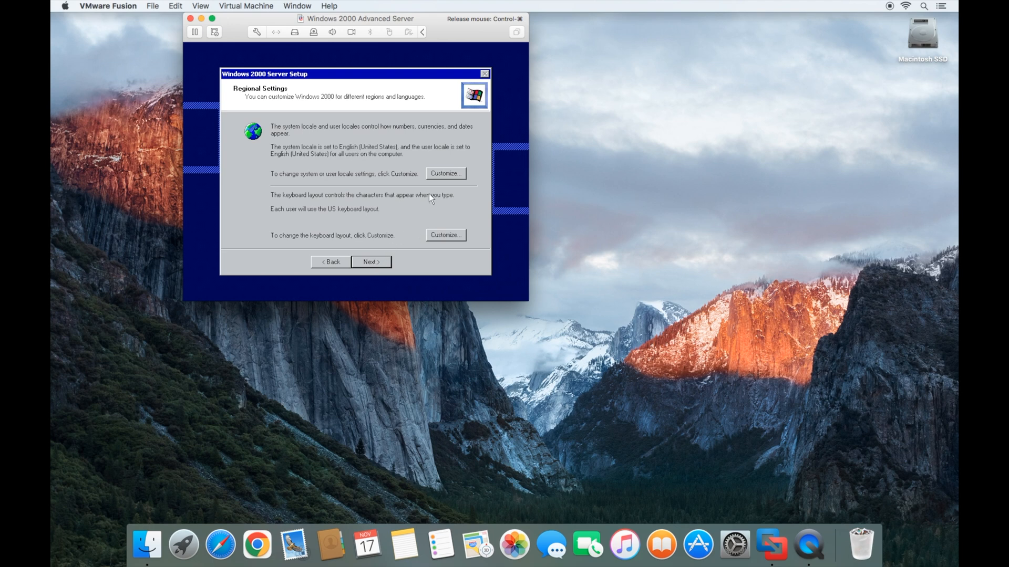
{"action": "mouse_move", "coordinate": [340, 248]}
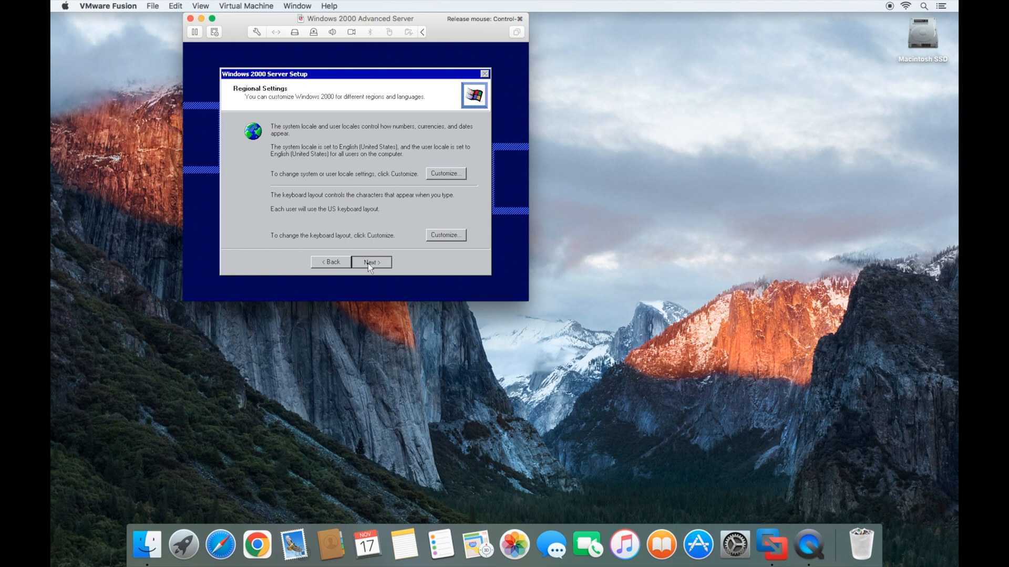
Accept default regional settings and enter the name Test on the personalize step.
{"action": "left_click", "coordinate": [371, 261]}
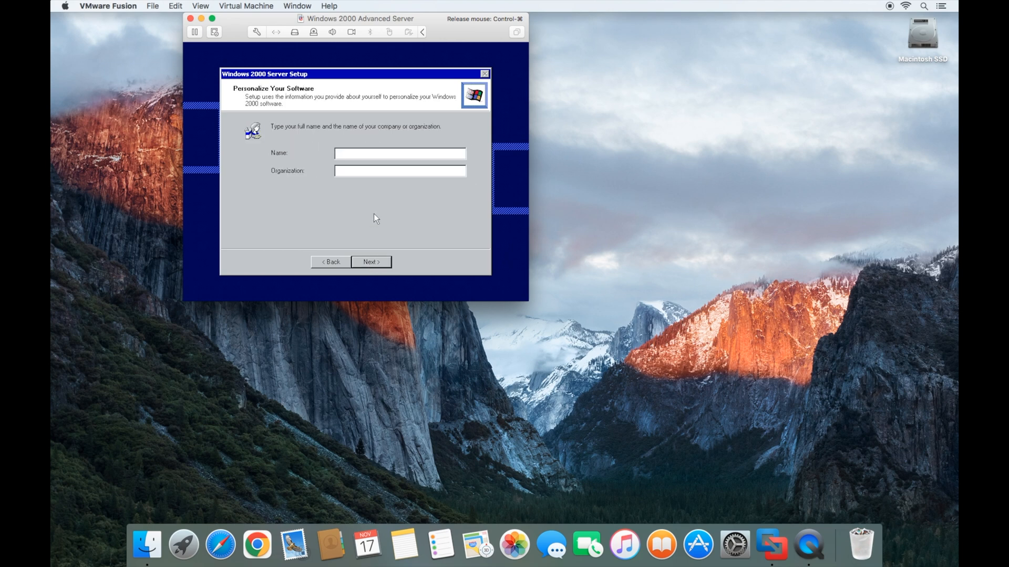
{"action": "type", "text": "Test"}
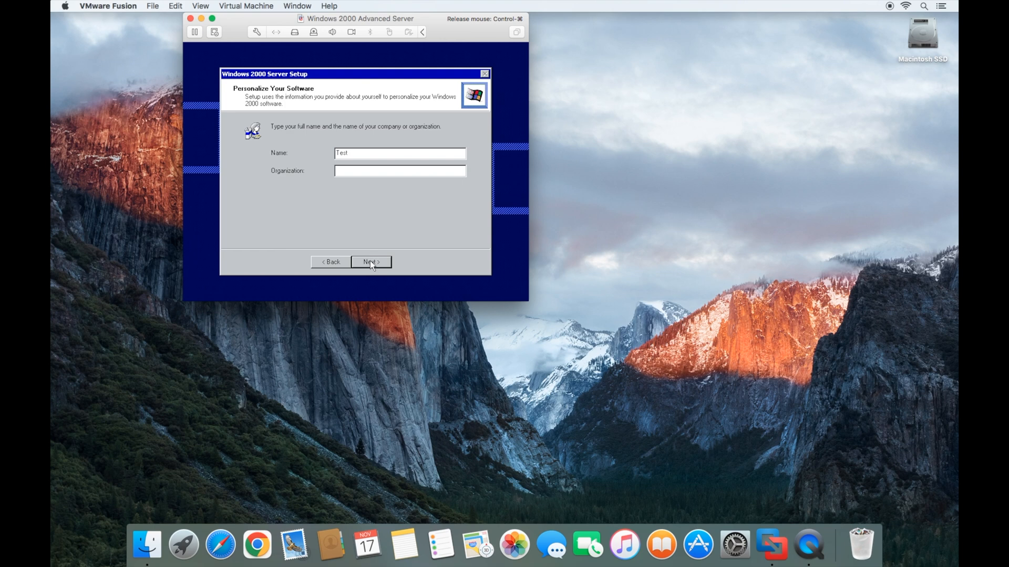
{"action": "left_click", "coordinate": [371, 262]}
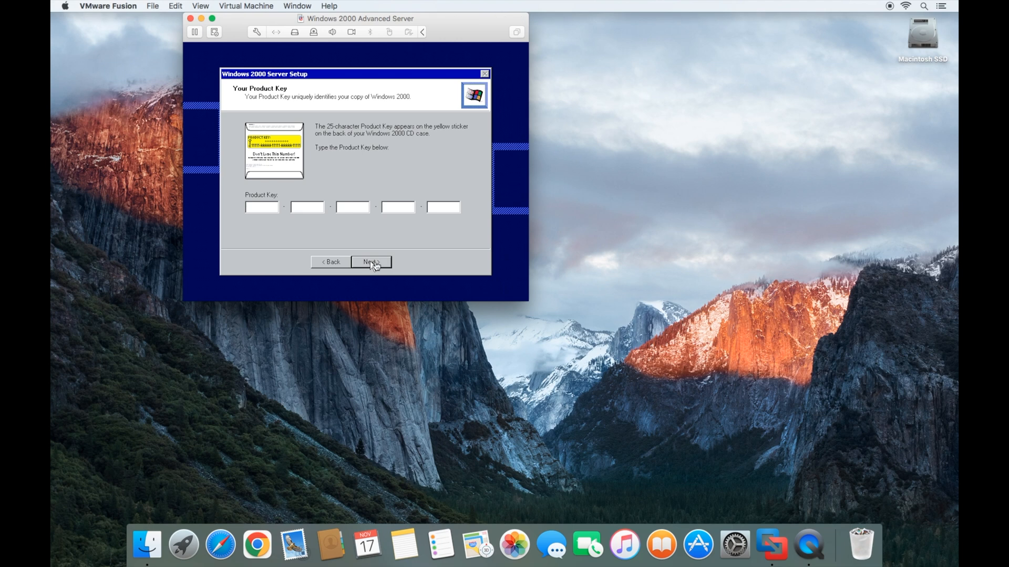
{"action": "mouse_move", "coordinate": [219, 545]}
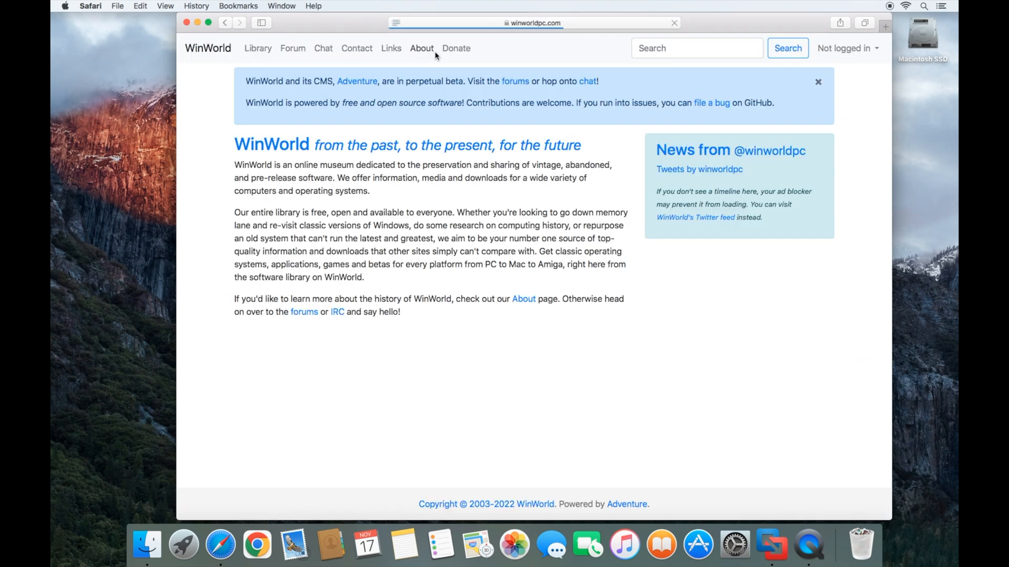
Look up the Server serials list on the WinWorld Windows 2000 page in Safari.
{"action": "left_click", "coordinate": [257, 47]}
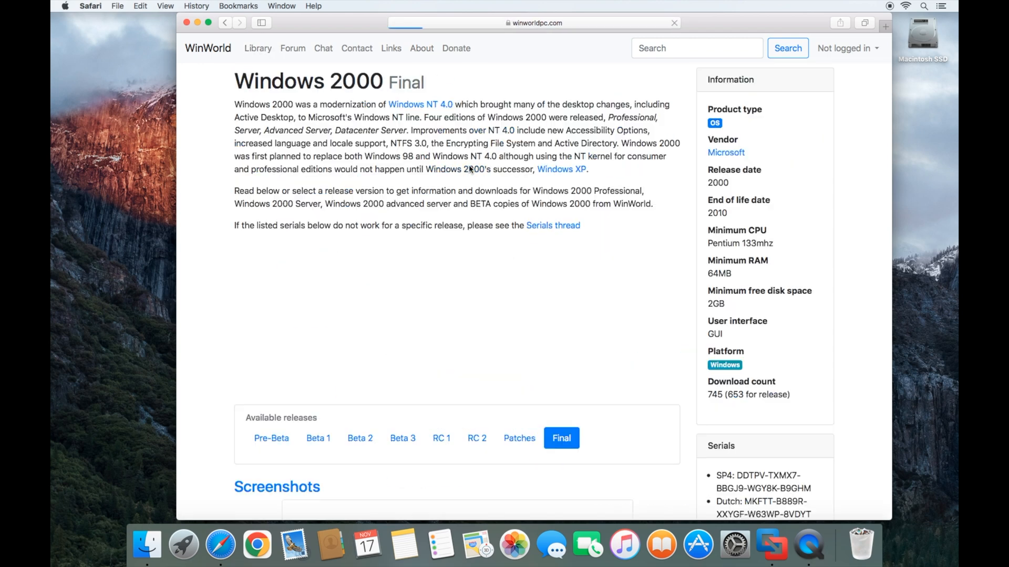
{"action": "scroll", "scroll_direction": "down", "scroll_amount": 3}
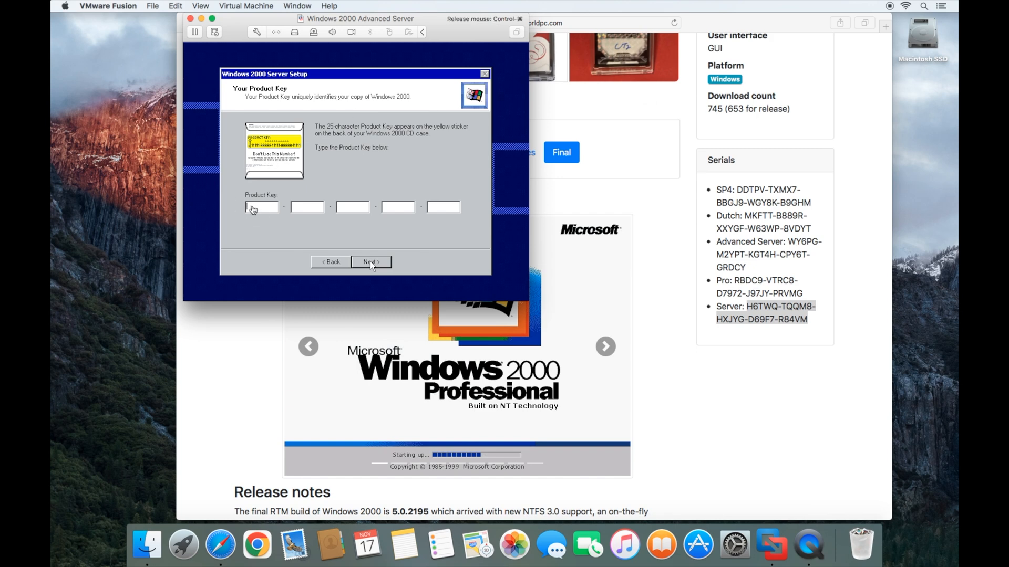
{"action": "type", "text": "H6TW"}
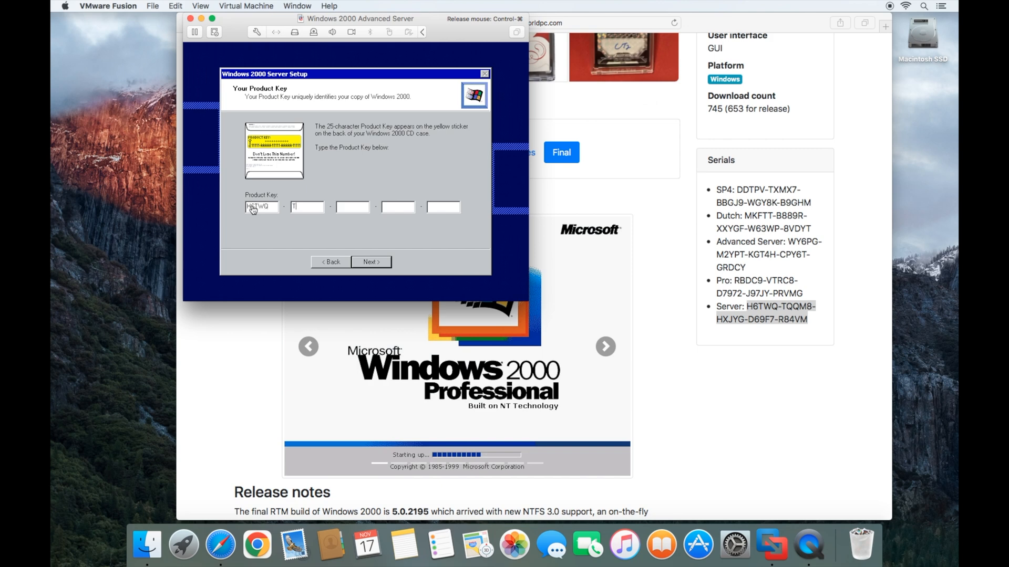
{"action": "type", "text": "QQM8"}
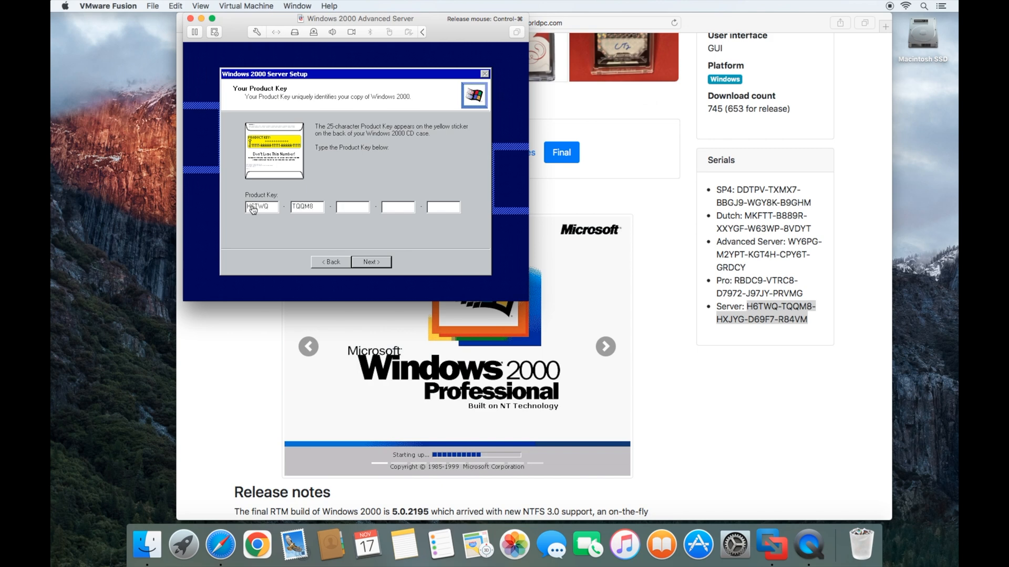
{"action": "type", "text": "HXJYG"}
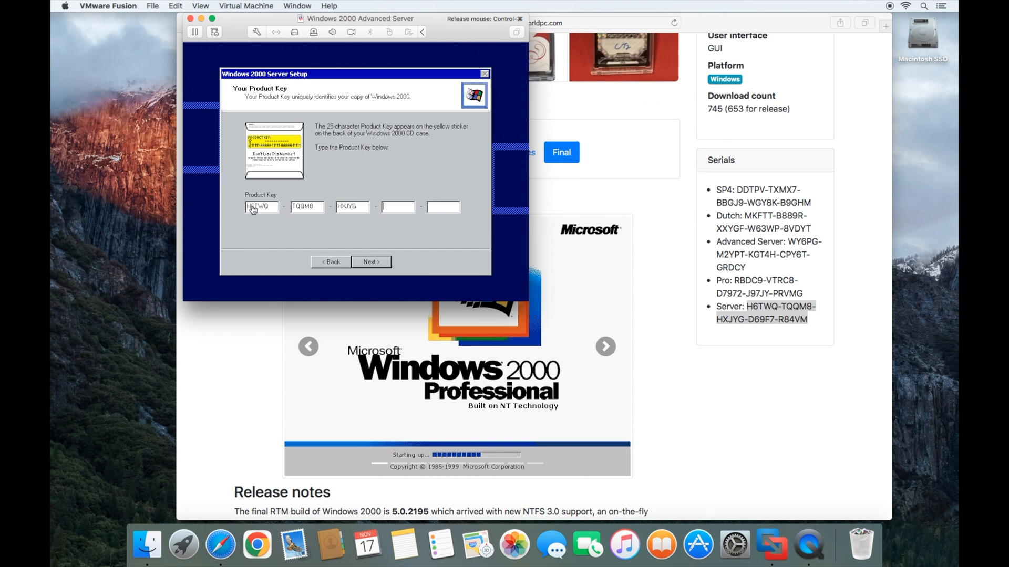
{"action": "type", "text": "D69F7"}
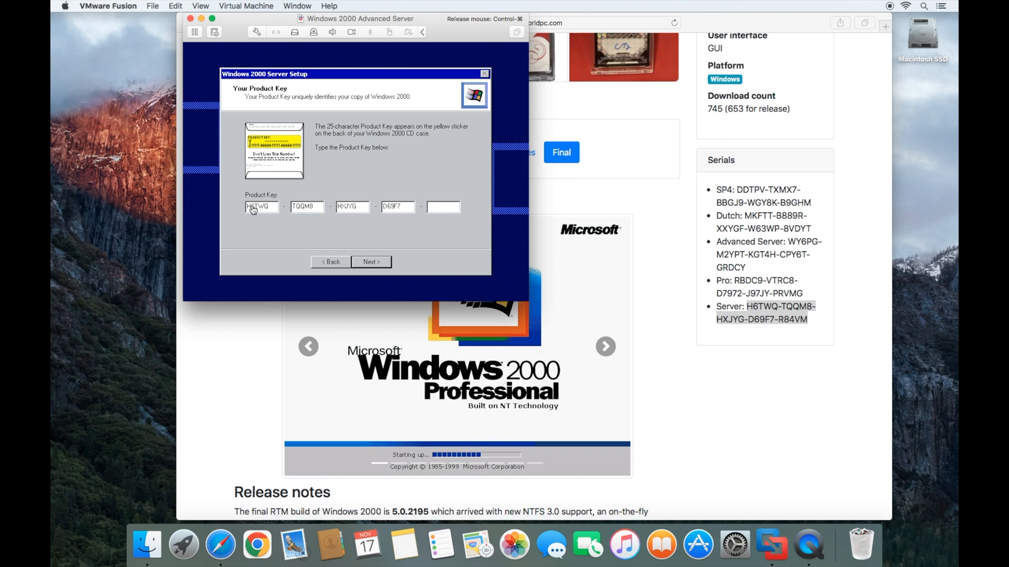
{"action": "type", "text": "R84VM"}
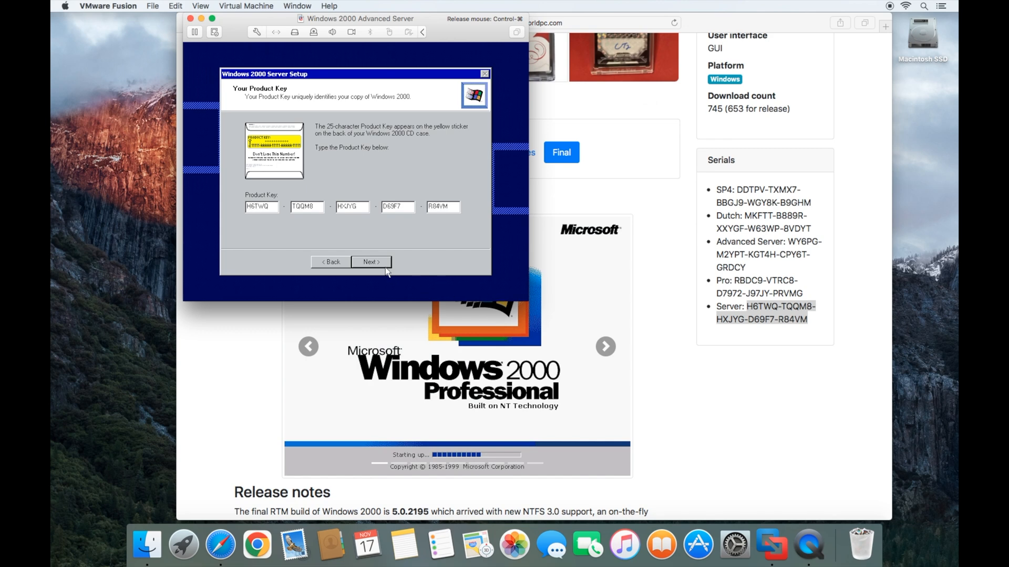
{"action": "left_click", "coordinate": [371, 262]}
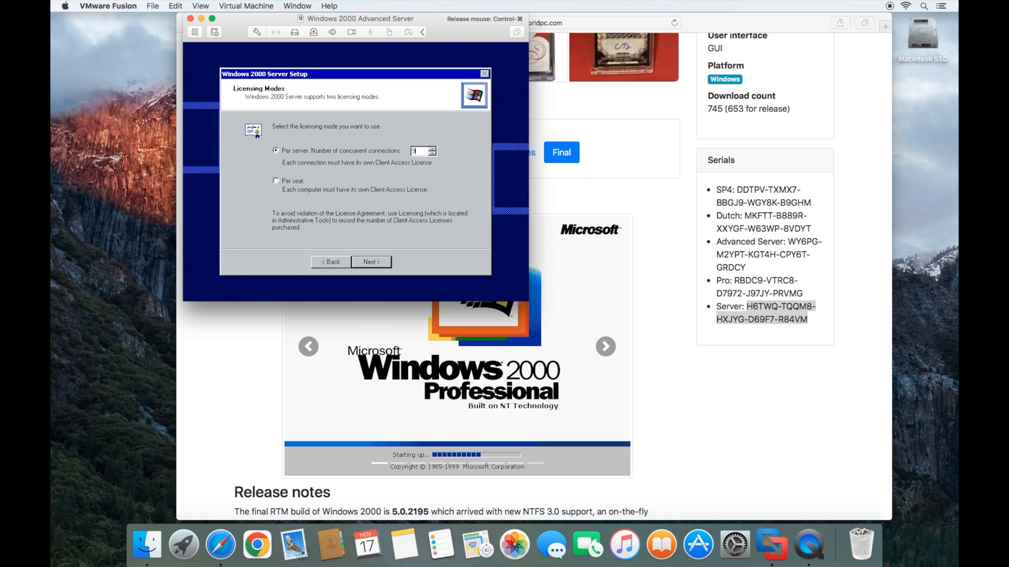
{"action": "type", "text": "9999"}
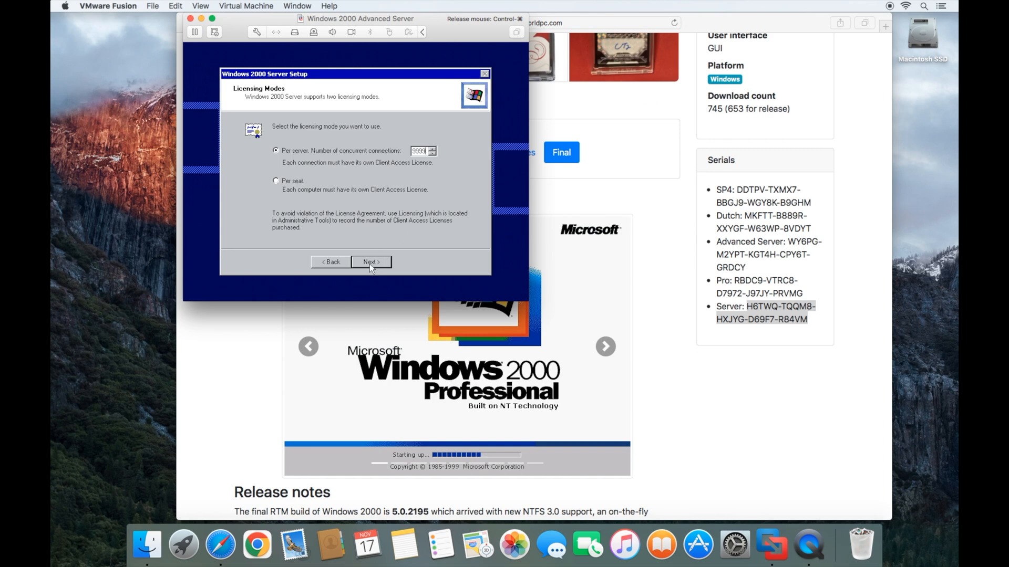
Name the computer WIN2000SERVER and enter the administrator password twice.
{"action": "left_click", "coordinate": [370, 262]}
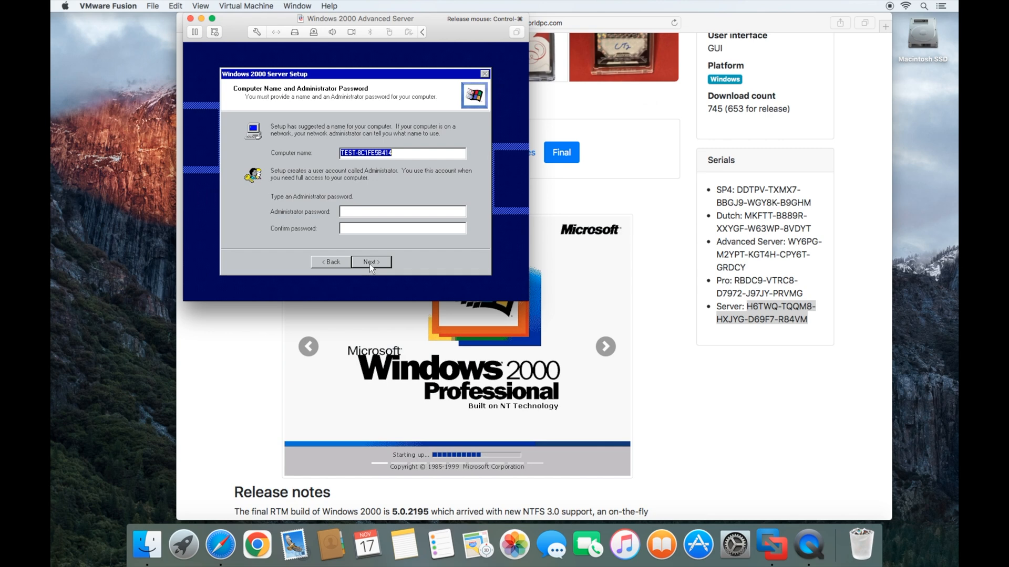
{"action": "type", "text": "W"}
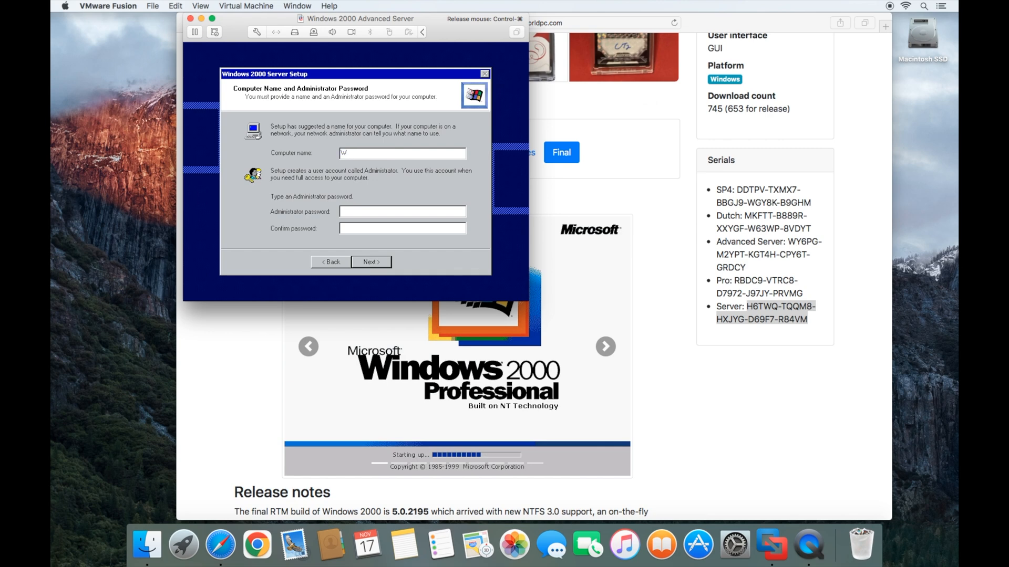
{"action": "type", "text": "IN200"}
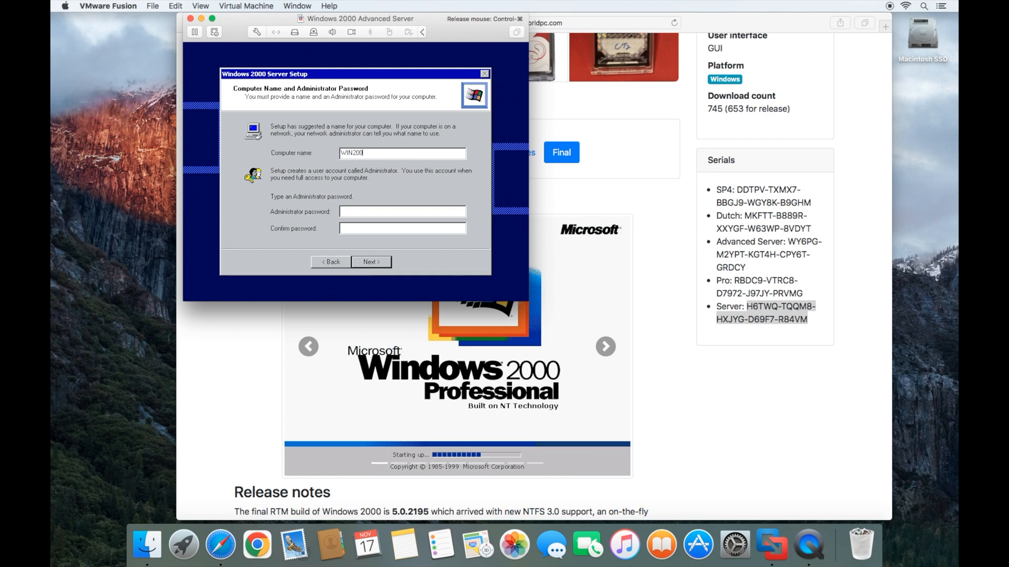
{"action": "type", "text": "0S"}
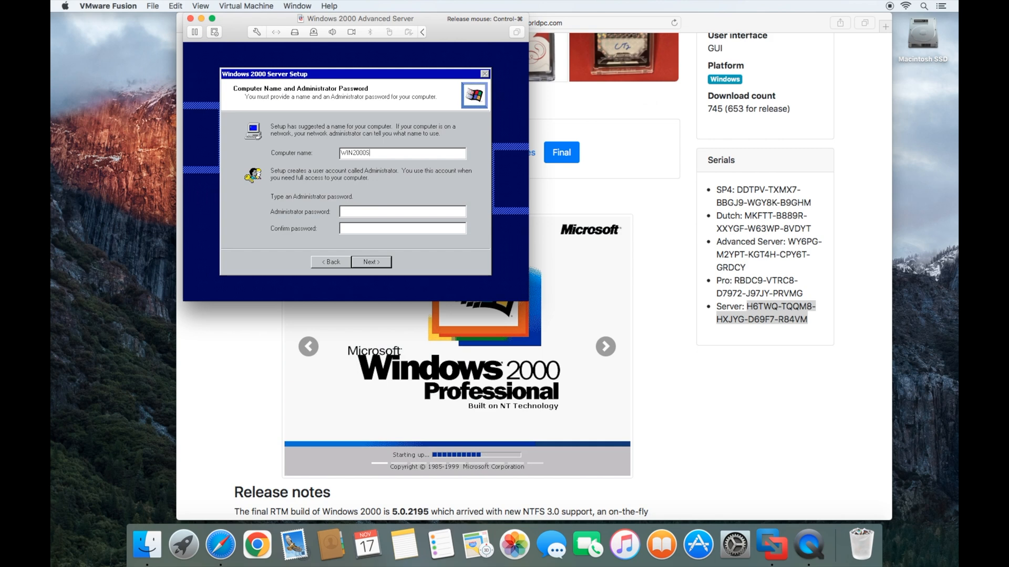
{"action": "type", "text": "ERVER"}
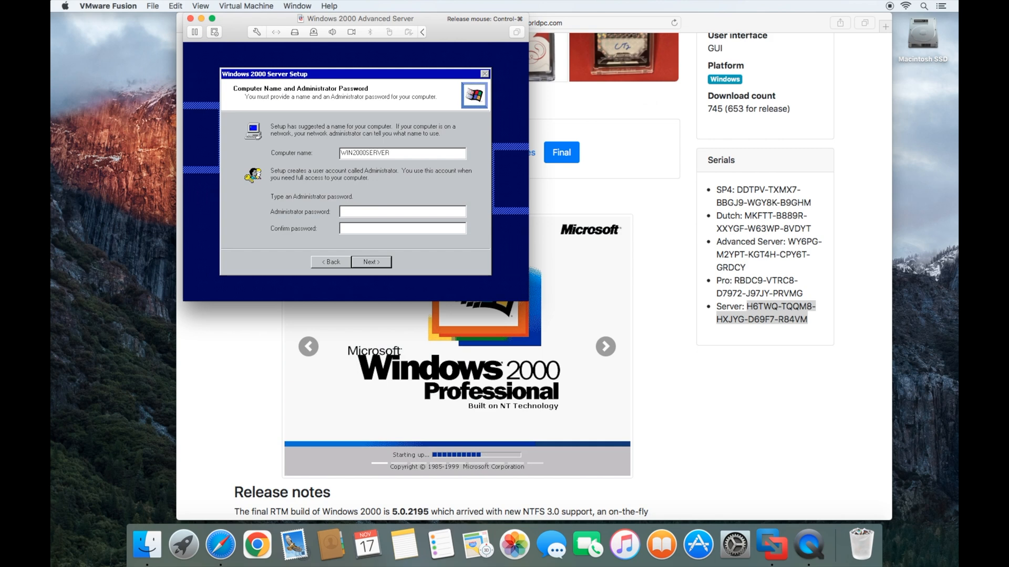
{"action": "type", "text": "*"}
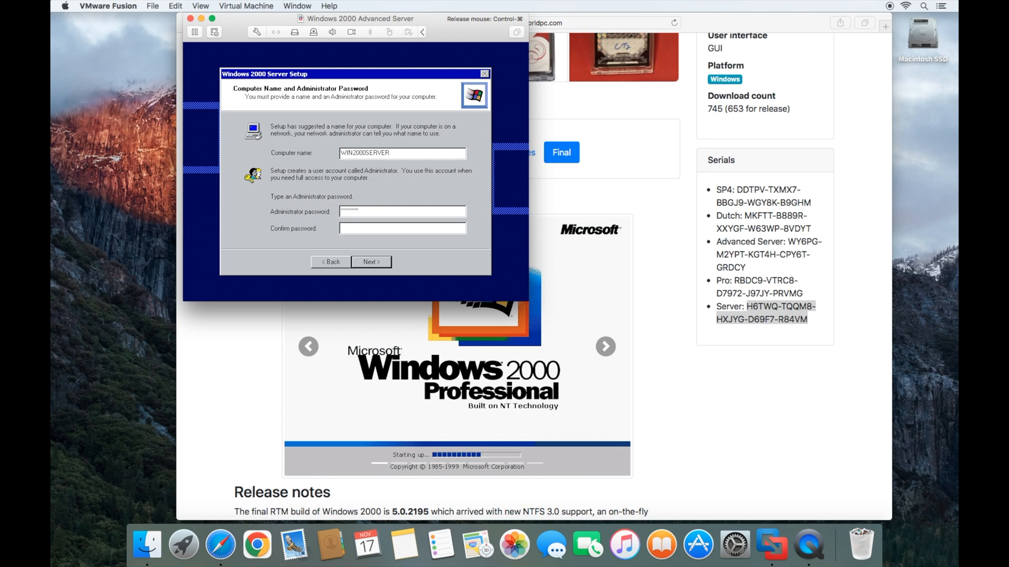
{"action": "type", "text": "*"}
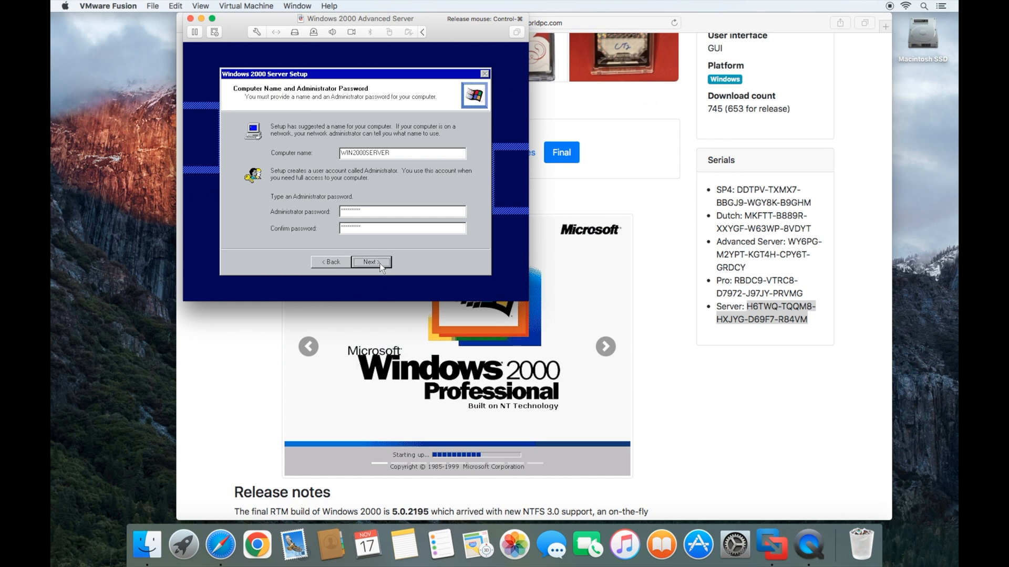
Tick Windows Media Services and review IIS sub-components, raising required space to about 90 MB.
{"action": "left_click", "coordinate": [371, 262]}
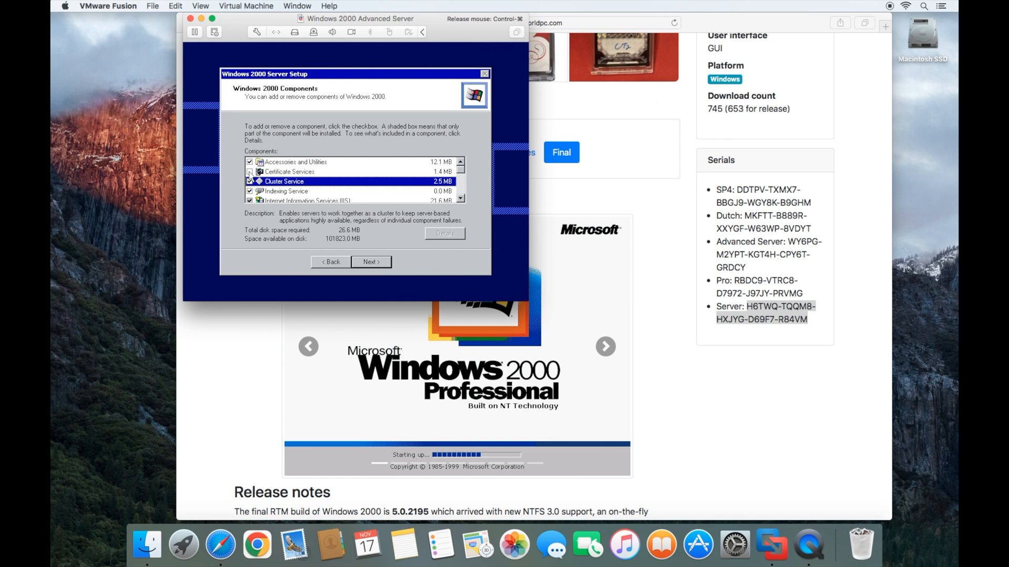
{"action": "left_click", "coordinate": [290, 171]}
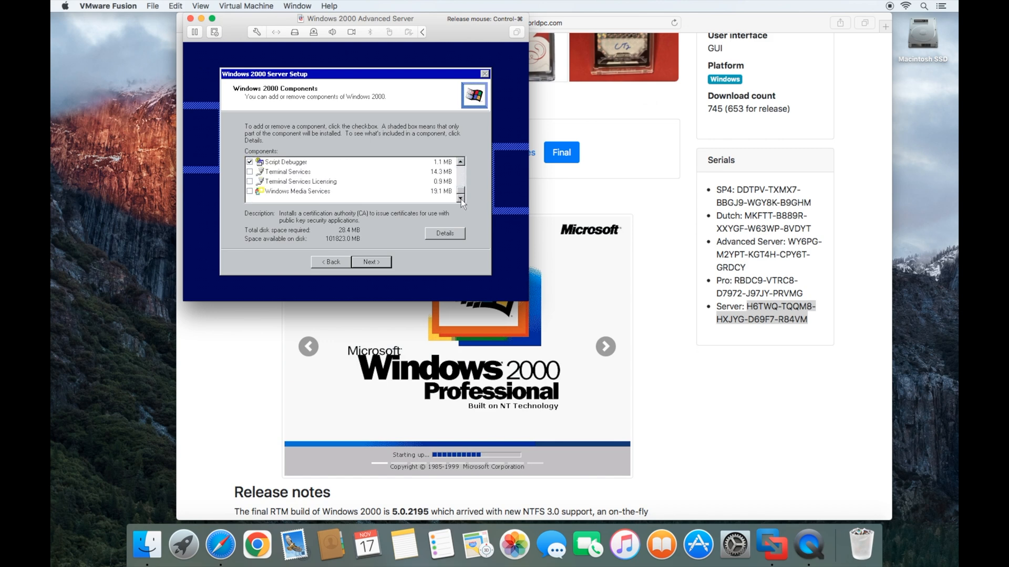
{"action": "left_click", "coordinate": [250, 192]}
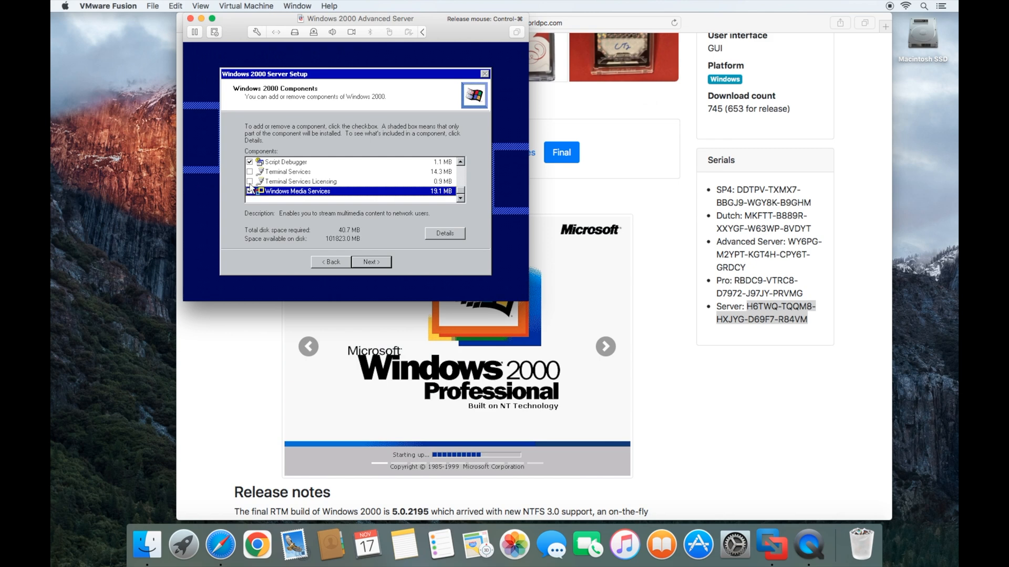
{"action": "left_click", "coordinate": [250, 171]}
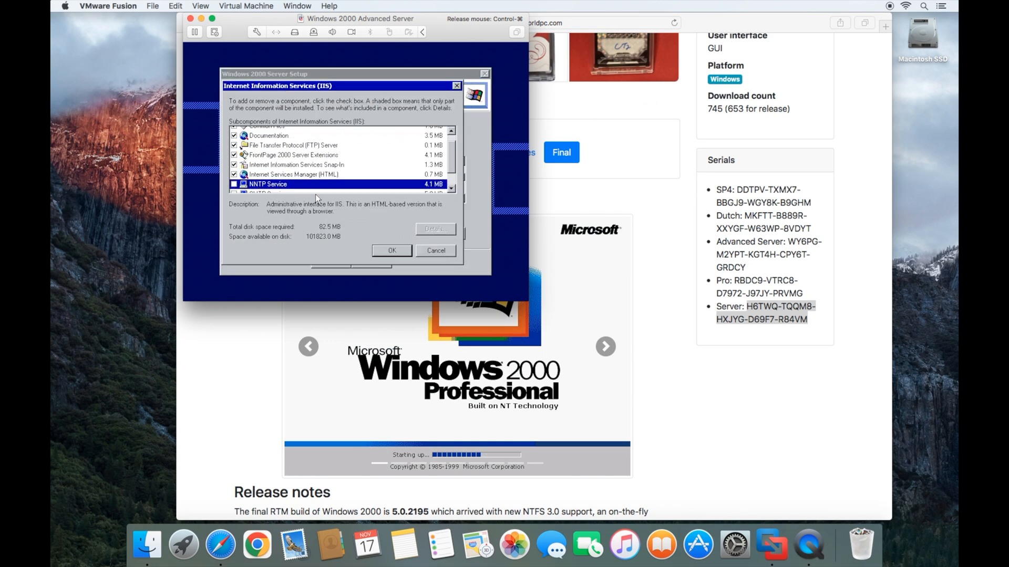
{"action": "left_click", "coordinate": [391, 250]}
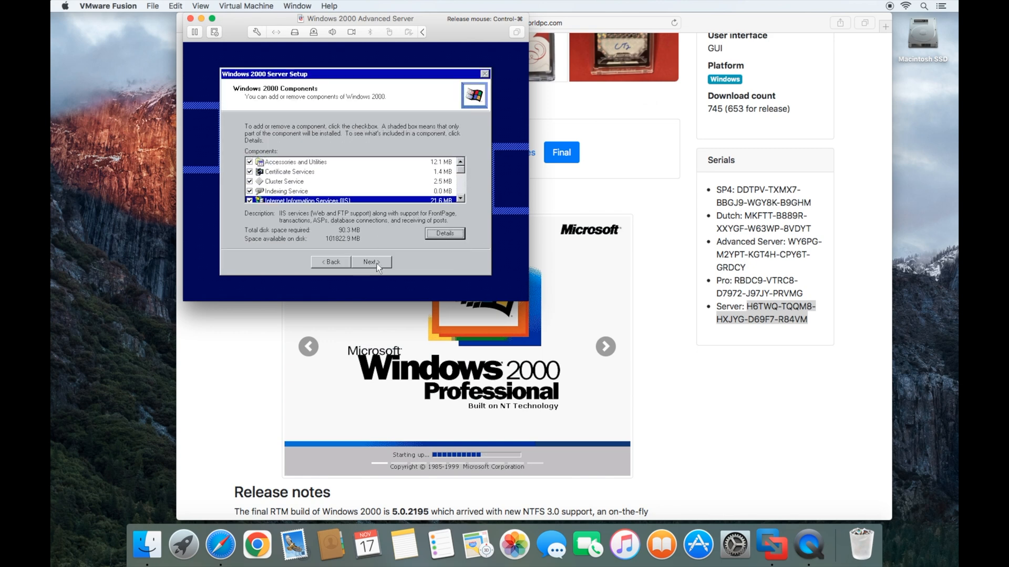
Accept the date/time settings and keep Terminal Services in remote administration mode.
{"action": "left_click", "coordinate": [371, 262]}
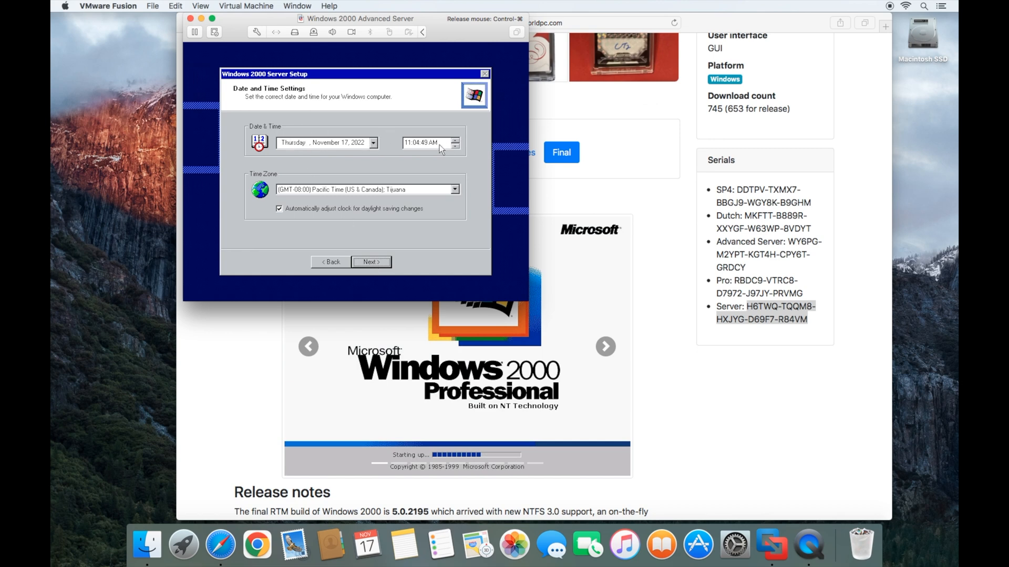
{"action": "left_click", "coordinate": [455, 189]}
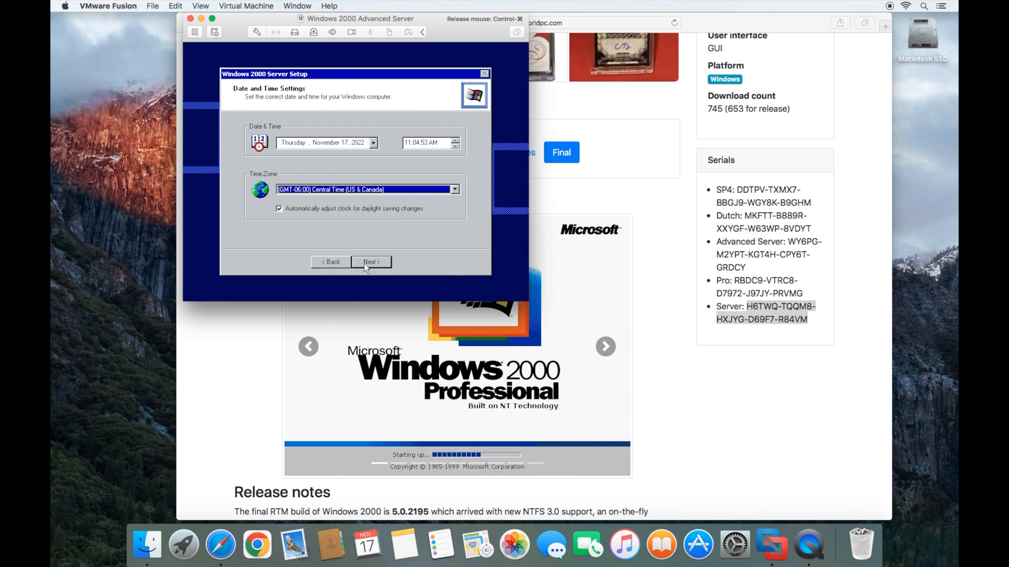
{"action": "left_click", "coordinate": [371, 262]}
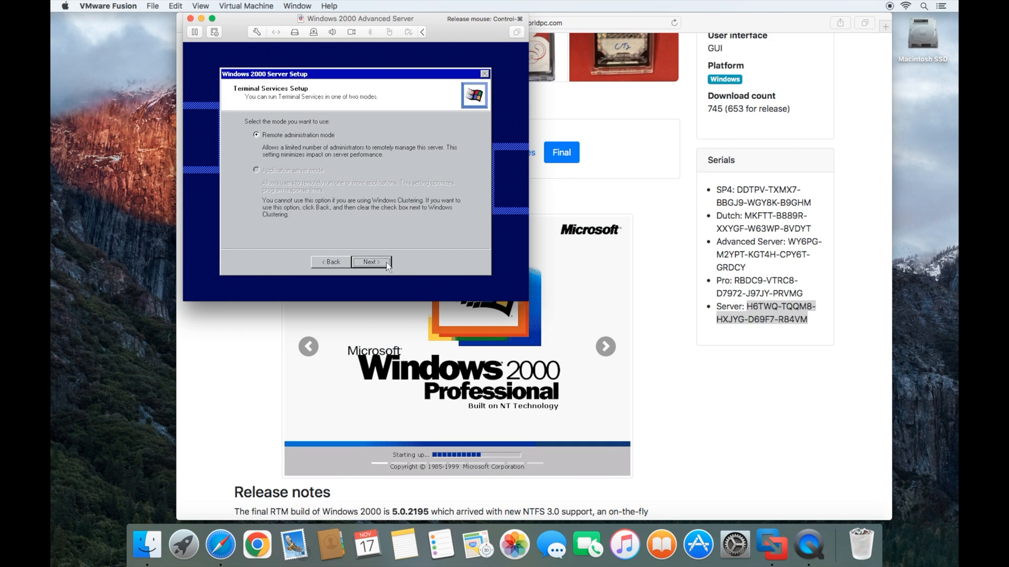
{"action": "left_click", "coordinate": [370, 262]}
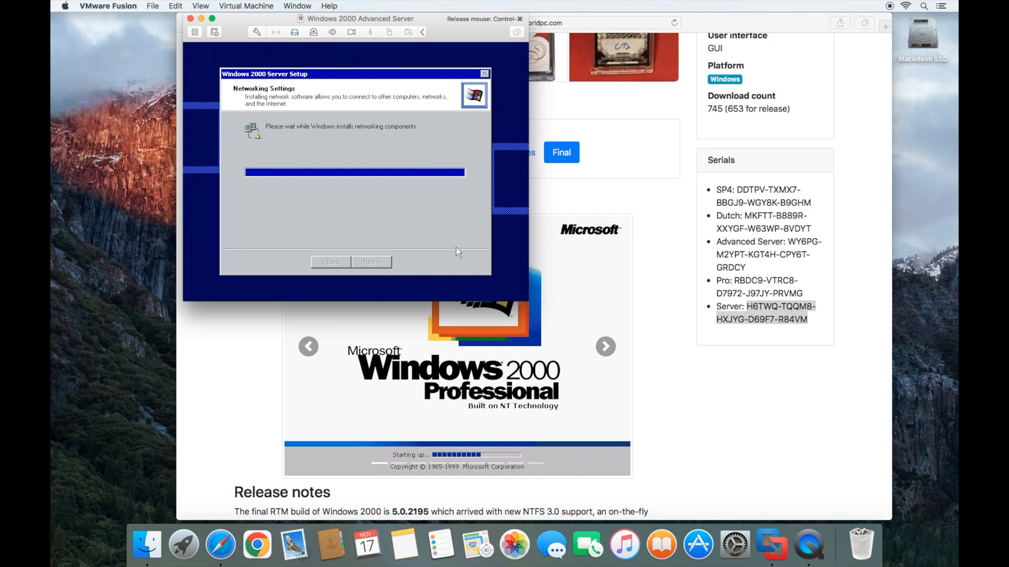
{"action": "mouse_move", "coordinate": [458, 237]}
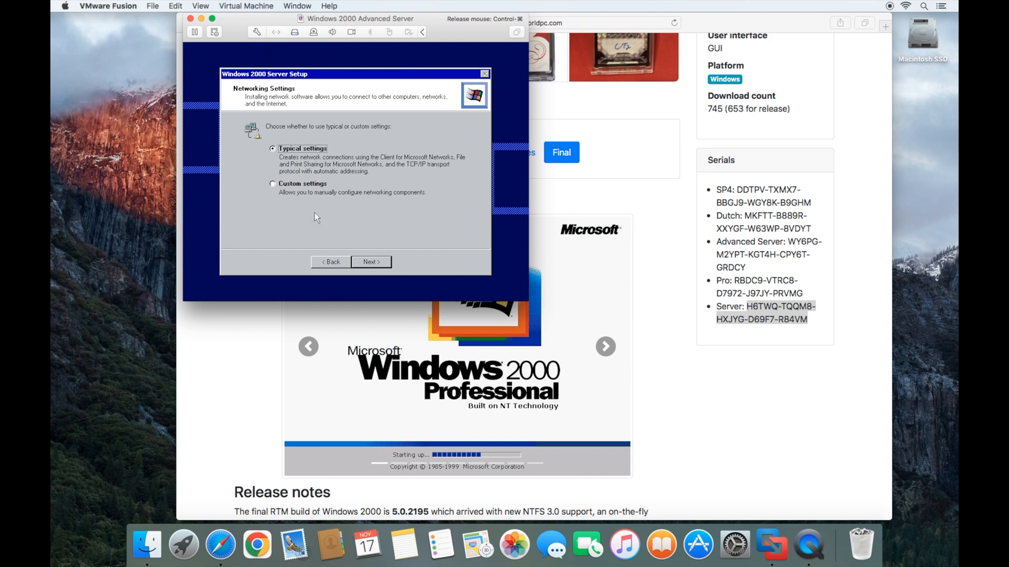
Choose custom networking settings and reach the TCP/IP properties.
{"action": "left_click", "coordinate": [272, 183]}
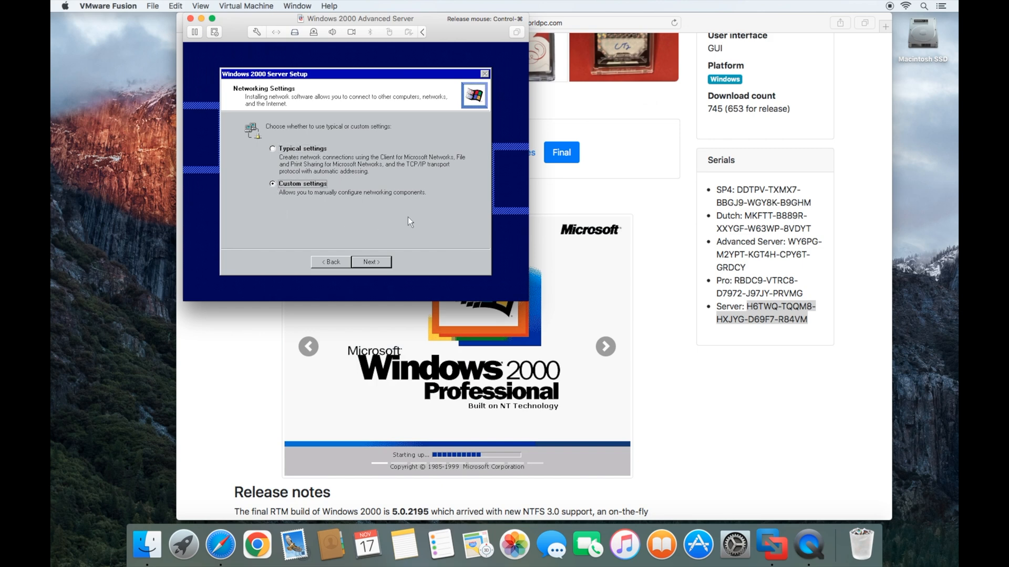
{"action": "left_click", "coordinate": [370, 262]}
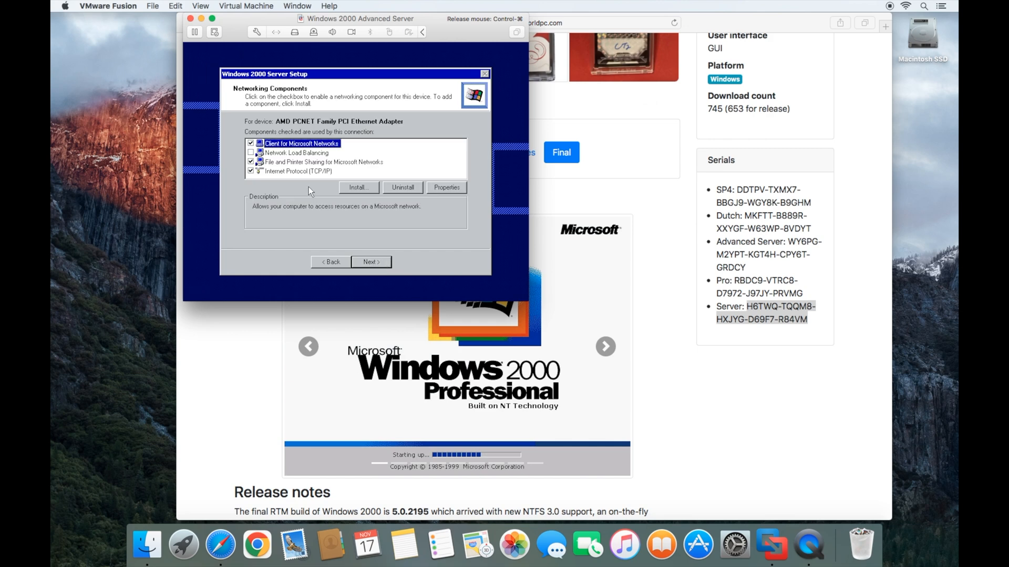
{"action": "left_click", "coordinate": [297, 171]}
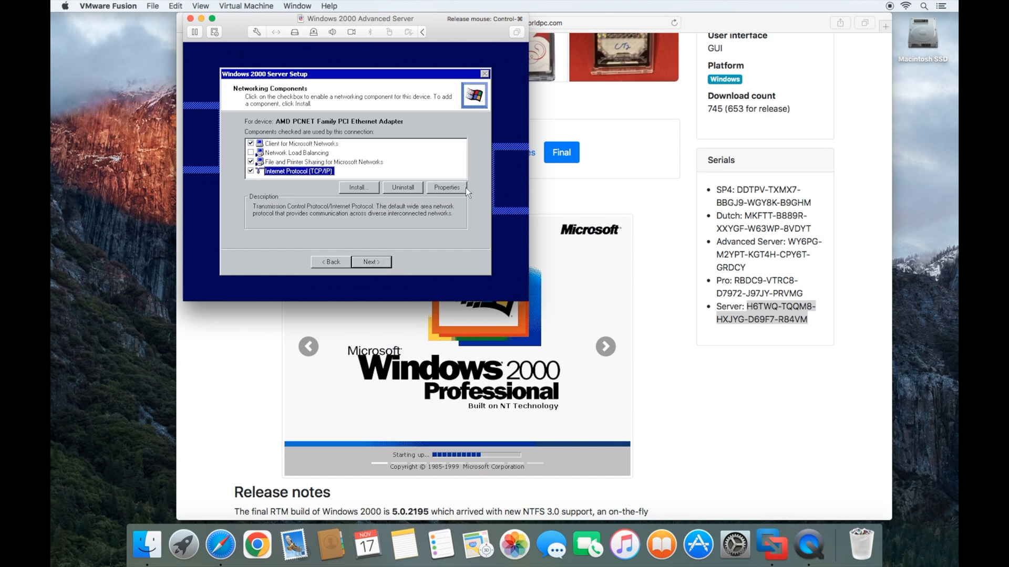
{"action": "mouse_move", "coordinate": [341, 178]}
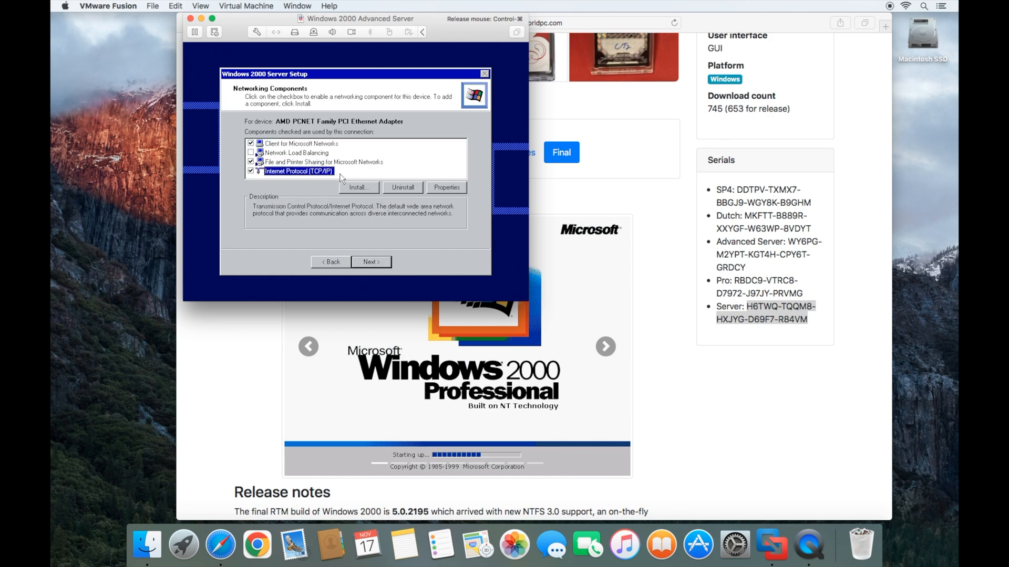
{"action": "left_click", "coordinate": [445, 187]}
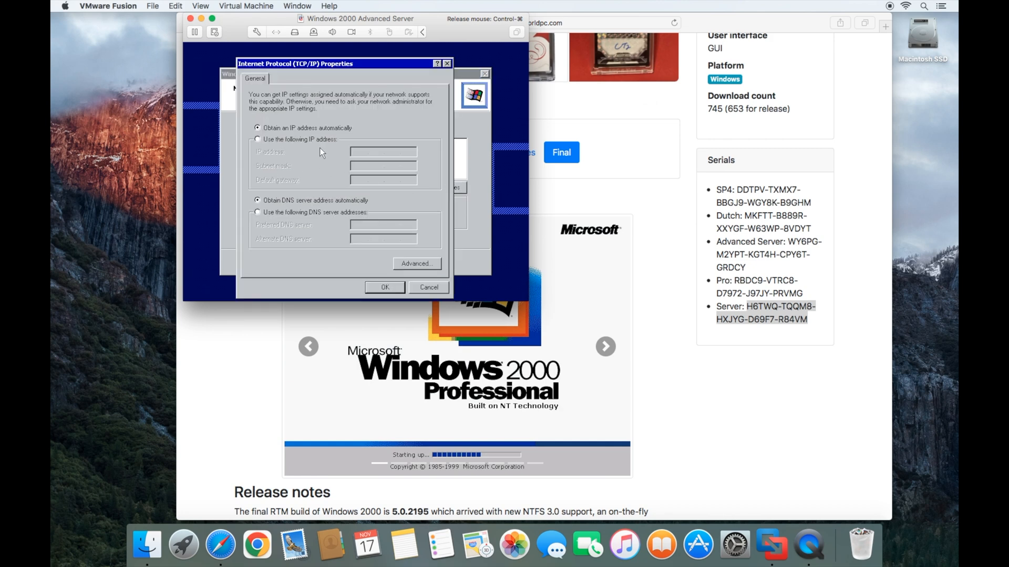
Set static IP 10.159.10.111, gateway and DNS 10.159.10.1, and continue setup.
{"action": "type", "text": "10 . . ."}
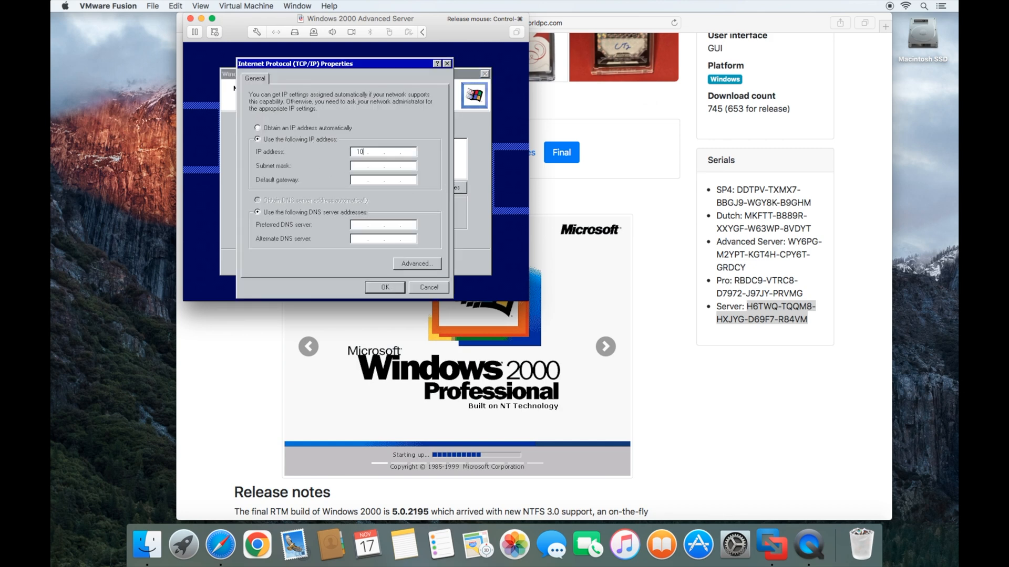
{"action": "type", "text": "159.10.11"}
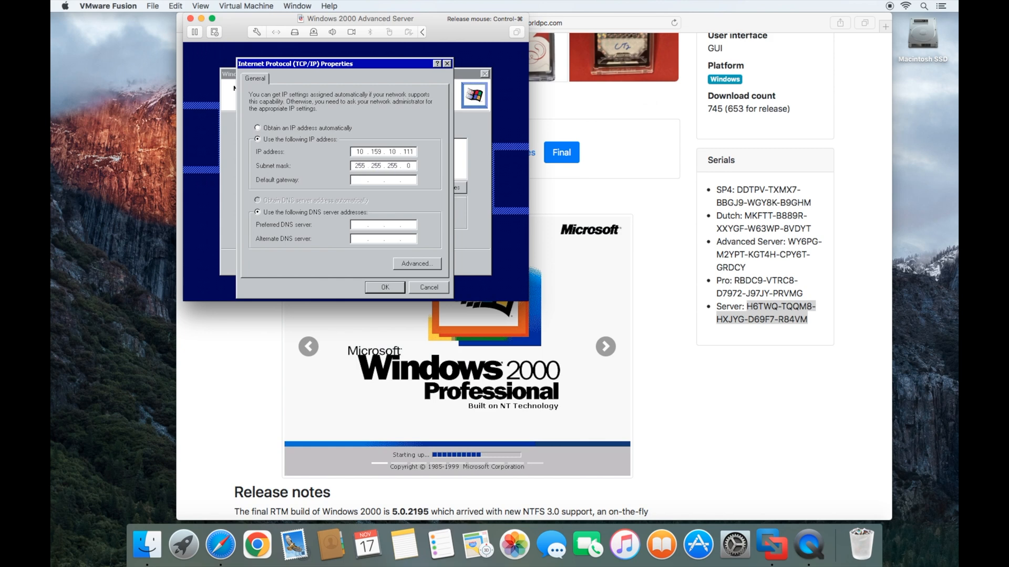
{"action": "type", "text": "10.159.10.1"}
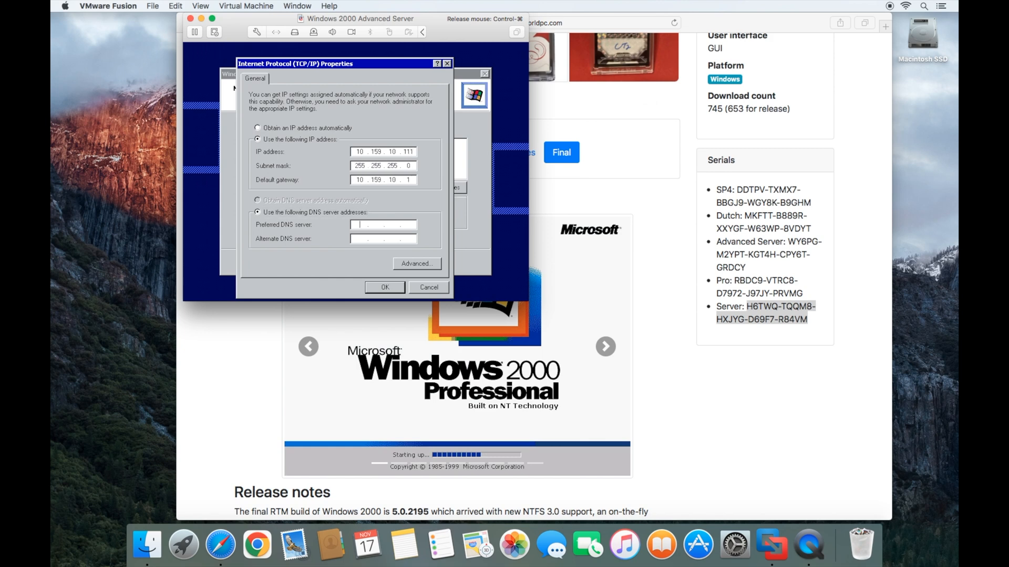
{"action": "type", "text": "10.159.10.1"}
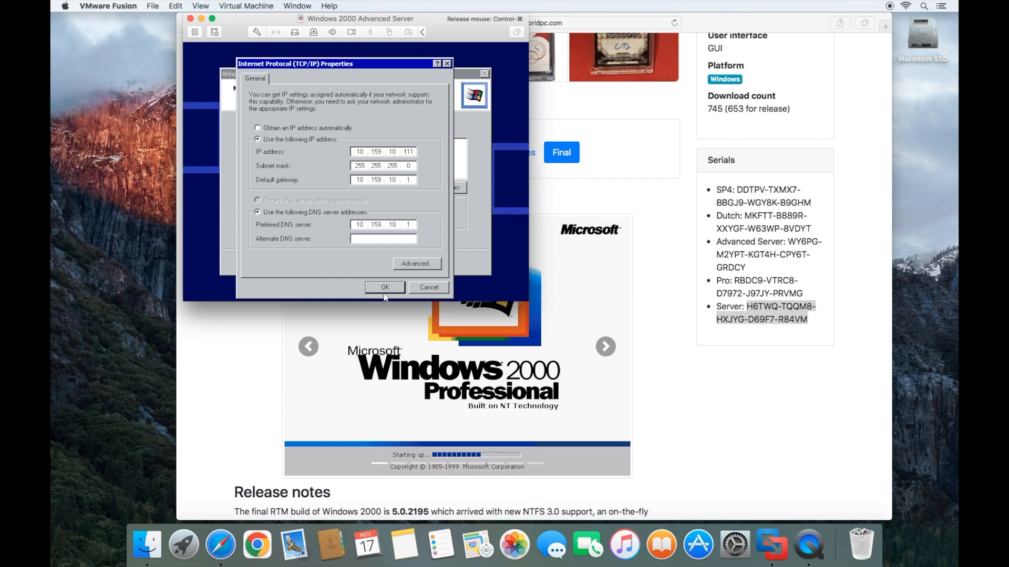
{"action": "left_click", "coordinate": [385, 286]}
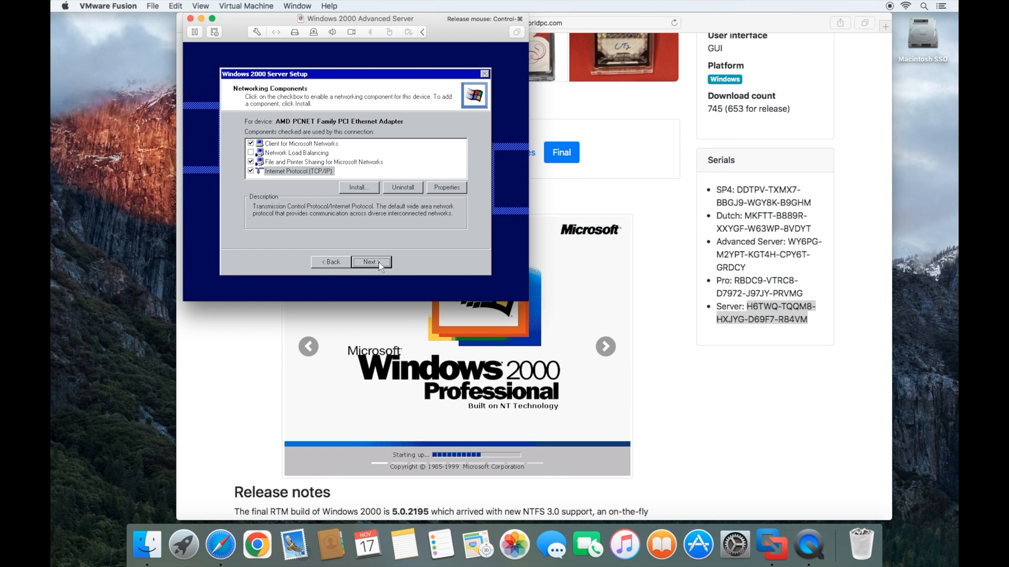
{"action": "mouse_move", "coordinate": [418, 255]}
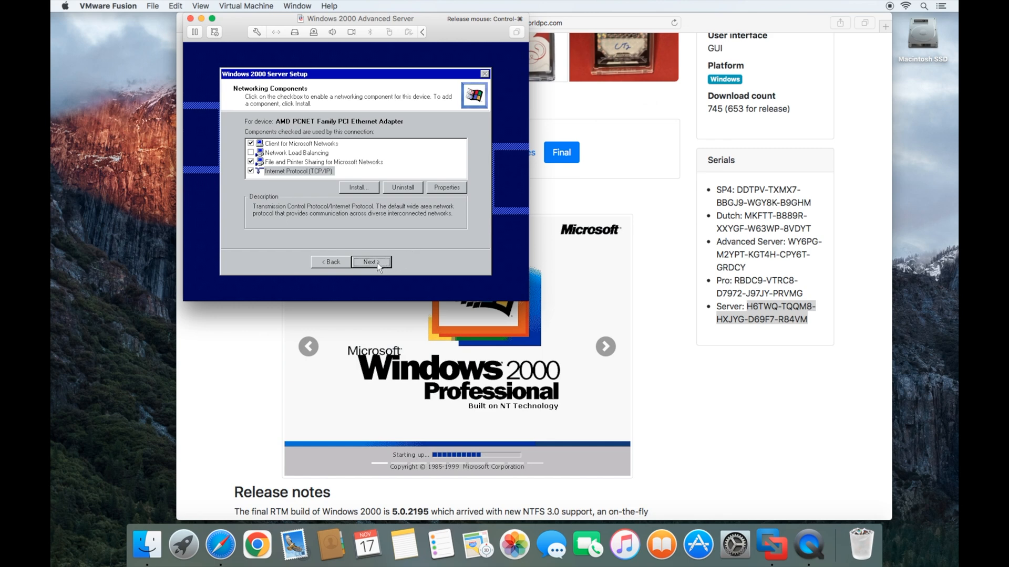
{"action": "left_click", "coordinate": [371, 261]}
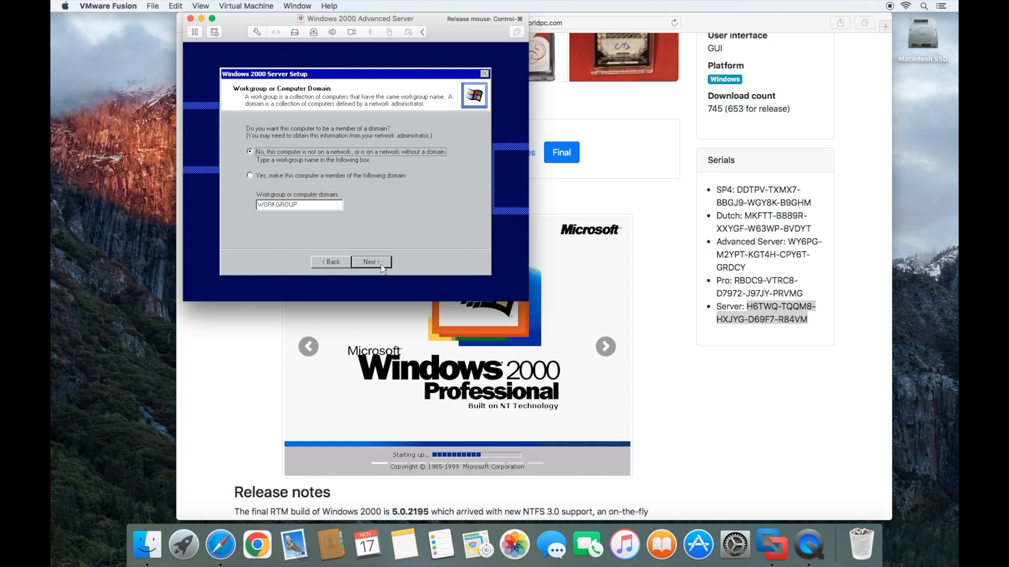
{"action": "mouse_move", "coordinate": [371, 196]}
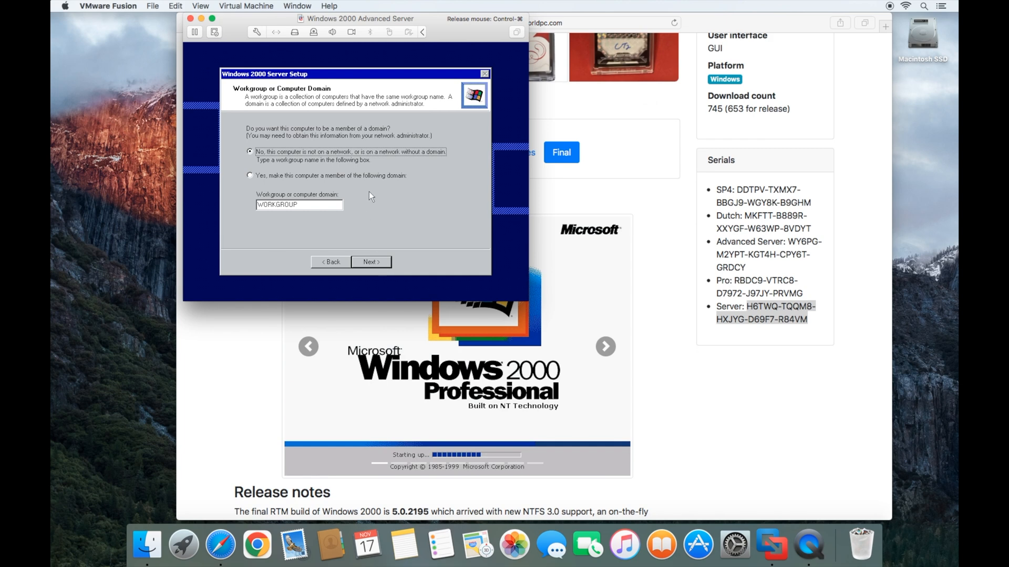
{"action": "mouse_move", "coordinate": [398, 179]}
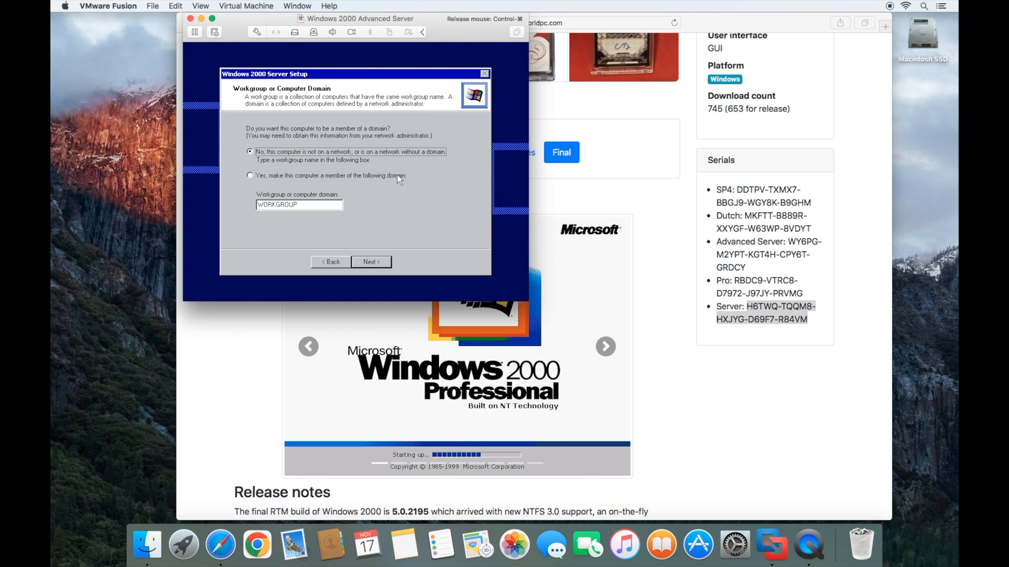
{"action": "mouse_move", "coordinate": [394, 206]}
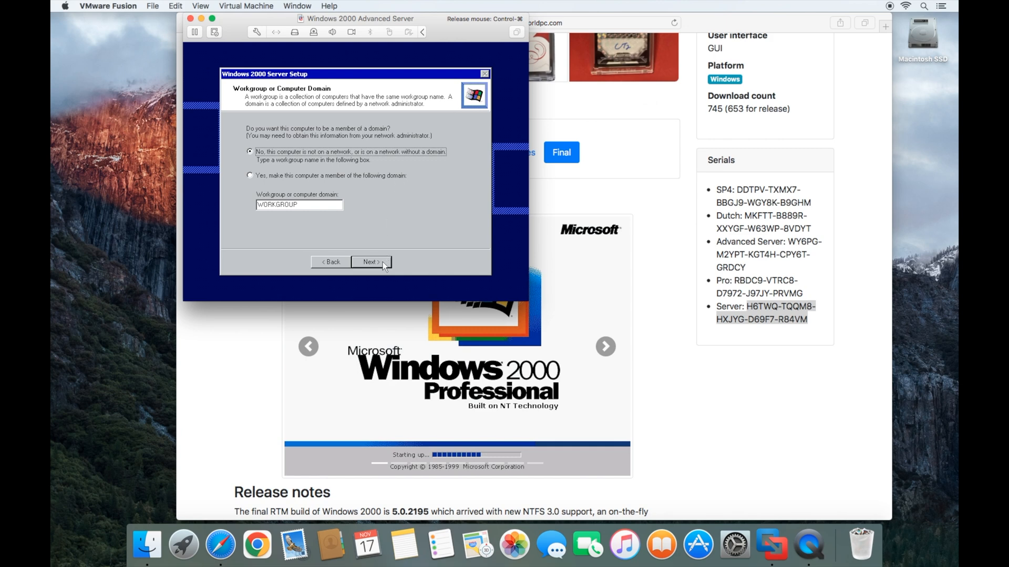
Keep the server in WORKGROUP and continue to the Completing Setup page.
{"action": "left_click", "coordinate": [371, 261]}
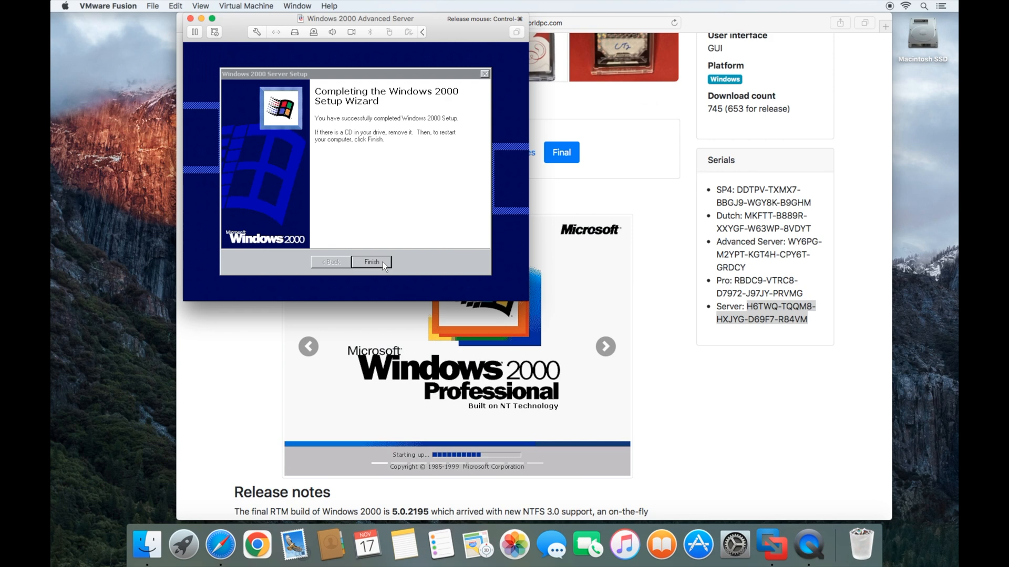
Finish the setup wizard and let the machine restart to the logon screen.
{"action": "left_click", "coordinate": [371, 261]}
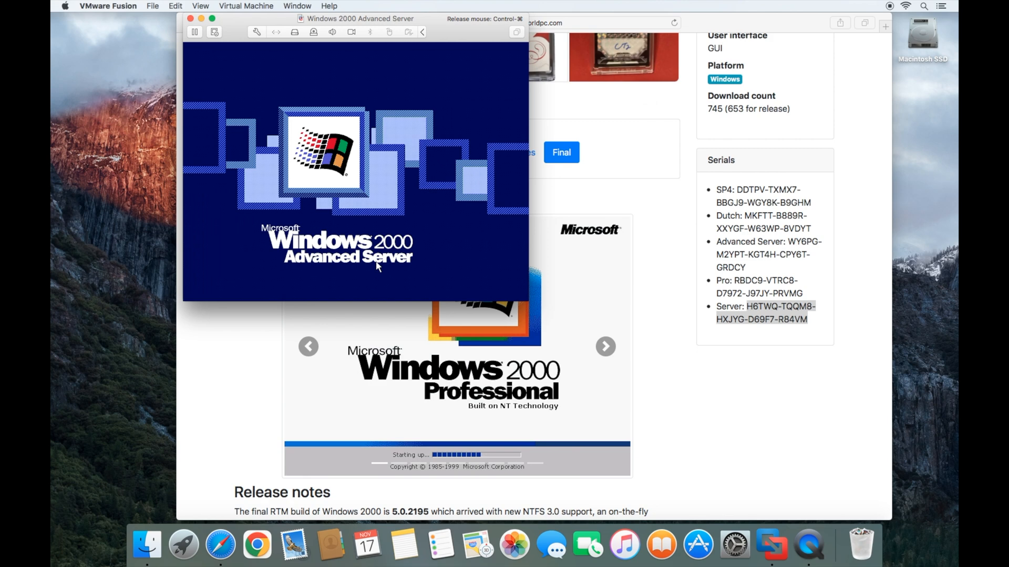
{"action": "mouse_move", "coordinate": [254, 209]}
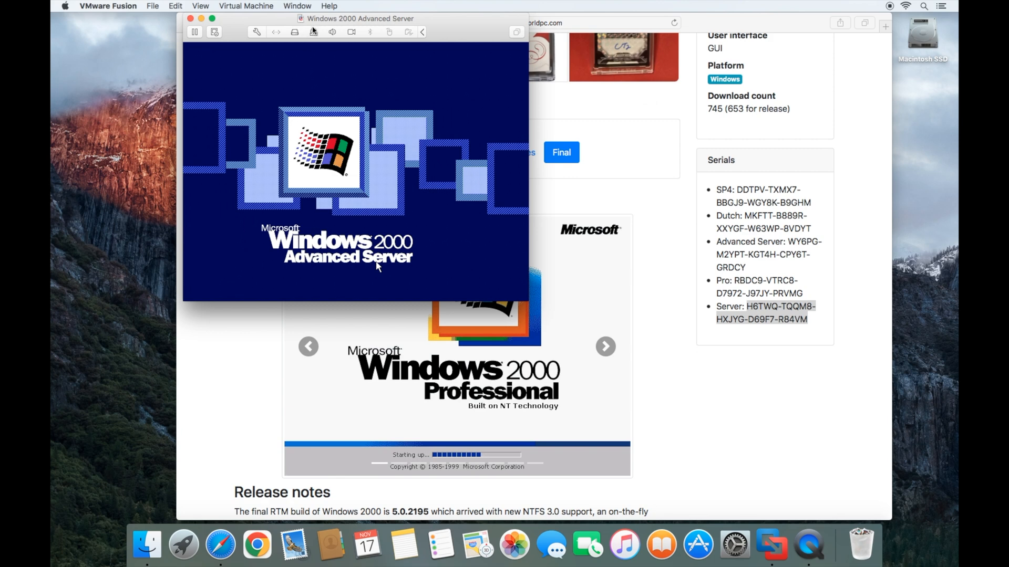
{"action": "mouse_move", "coordinate": [314, 32]}
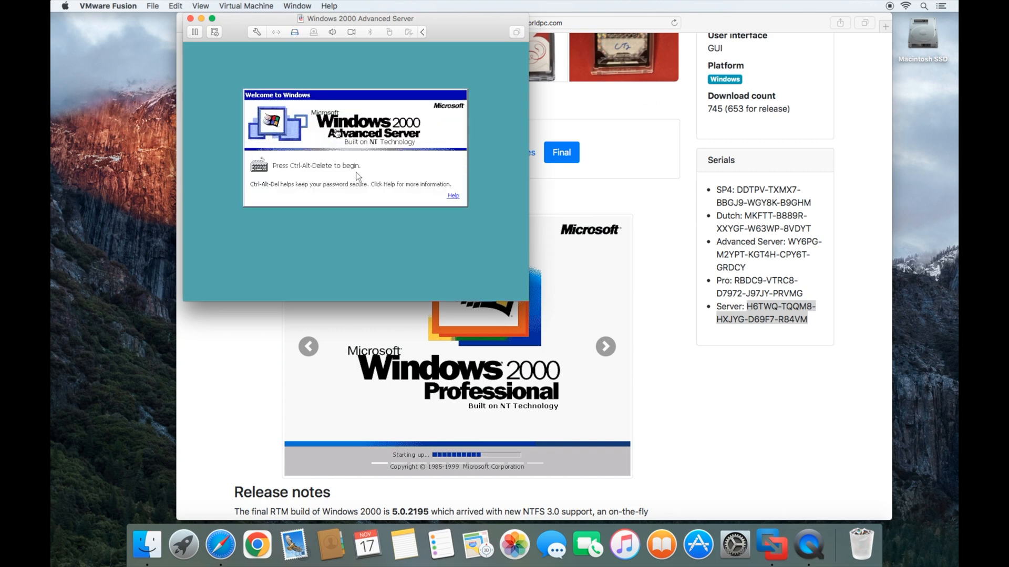
Send Ctrl+Alt+Del and log on as Administrator.
{"action": "key", "text": "ctrl+alt+delete"}
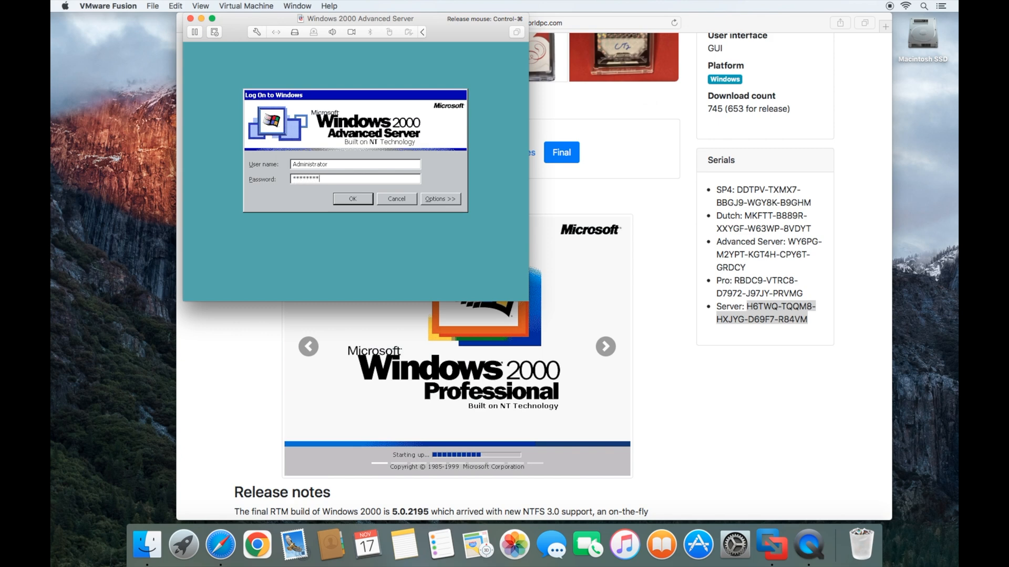
{"action": "left_click", "coordinate": [352, 198]}
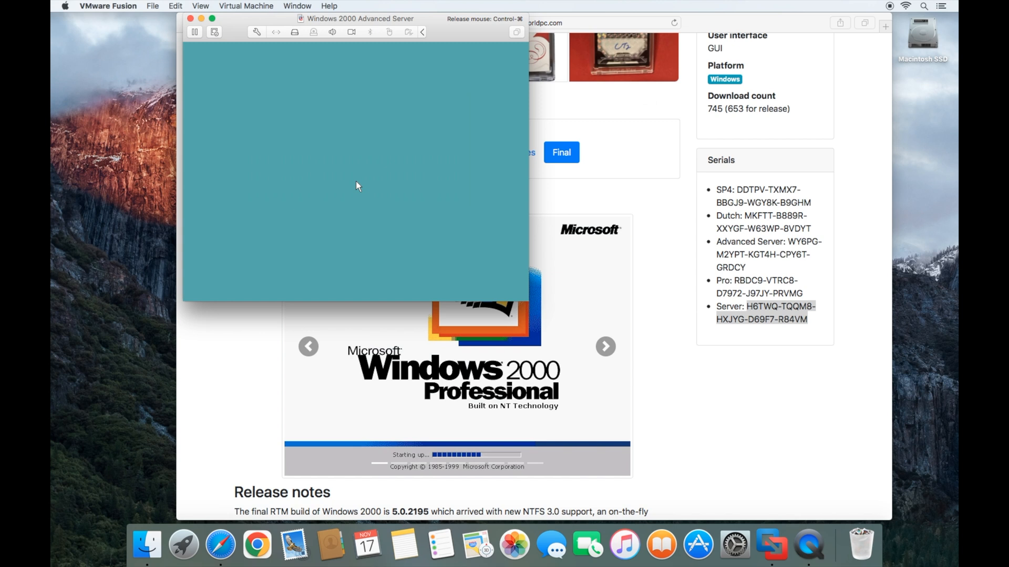